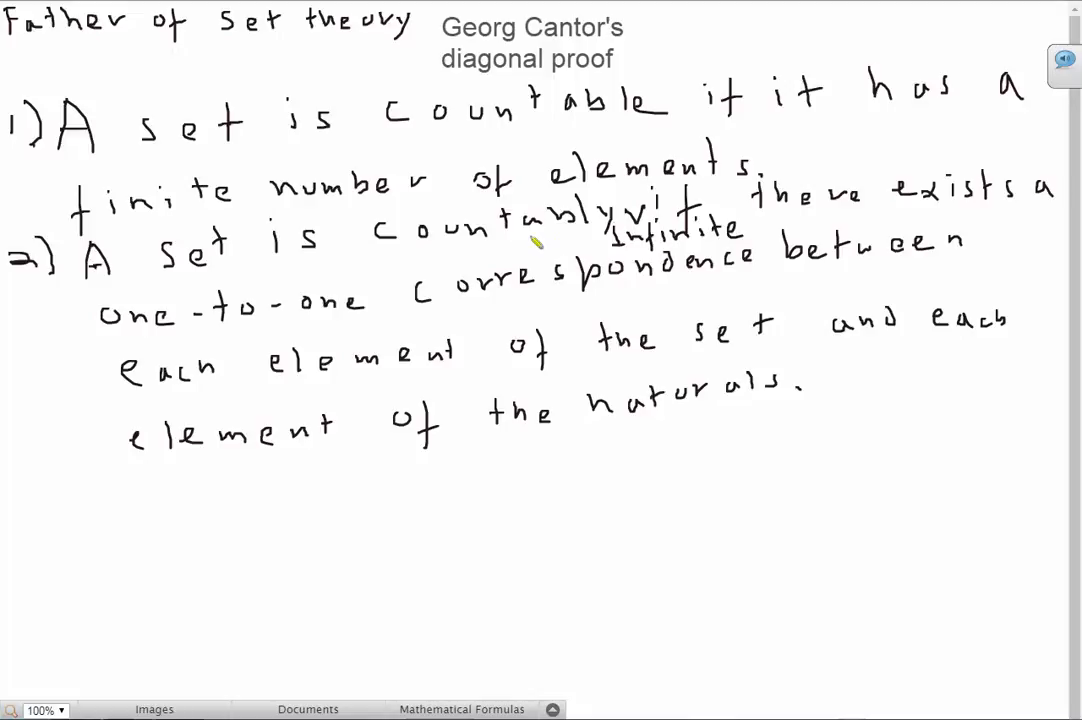
pyautogui.moveTo(497, 320)
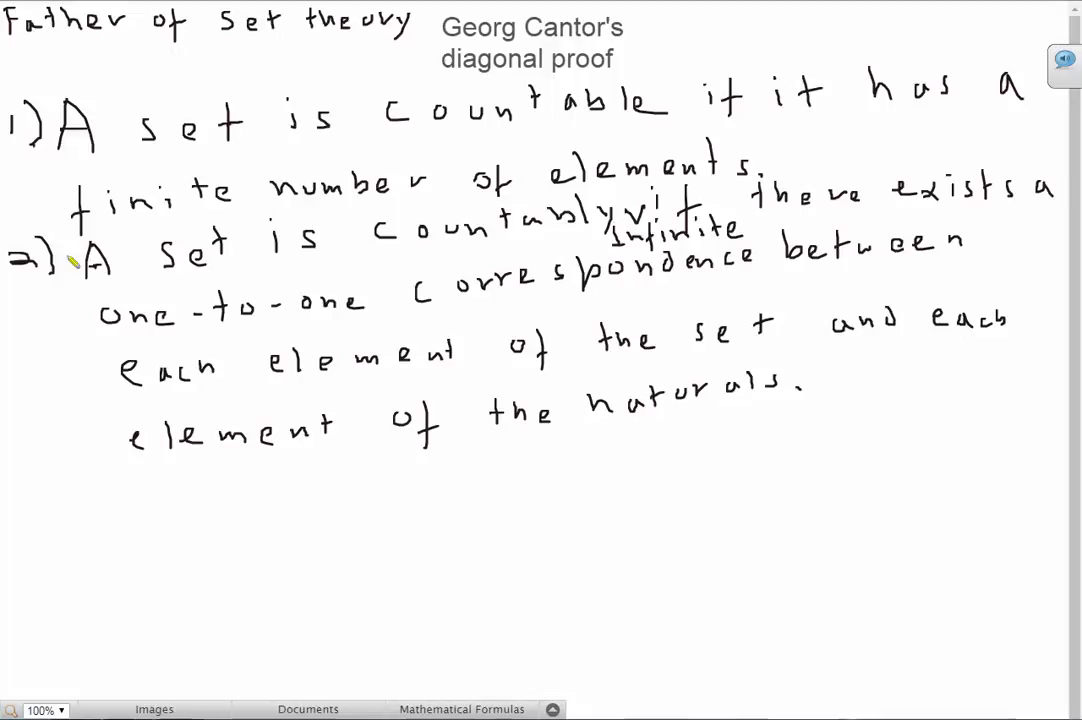
# - Handwrite the example set S = [1, 2, 3] with n(S) = 3 and a check mark
pyautogui.moveTo(450, 470); pyautogui.dragTo(470, 485)
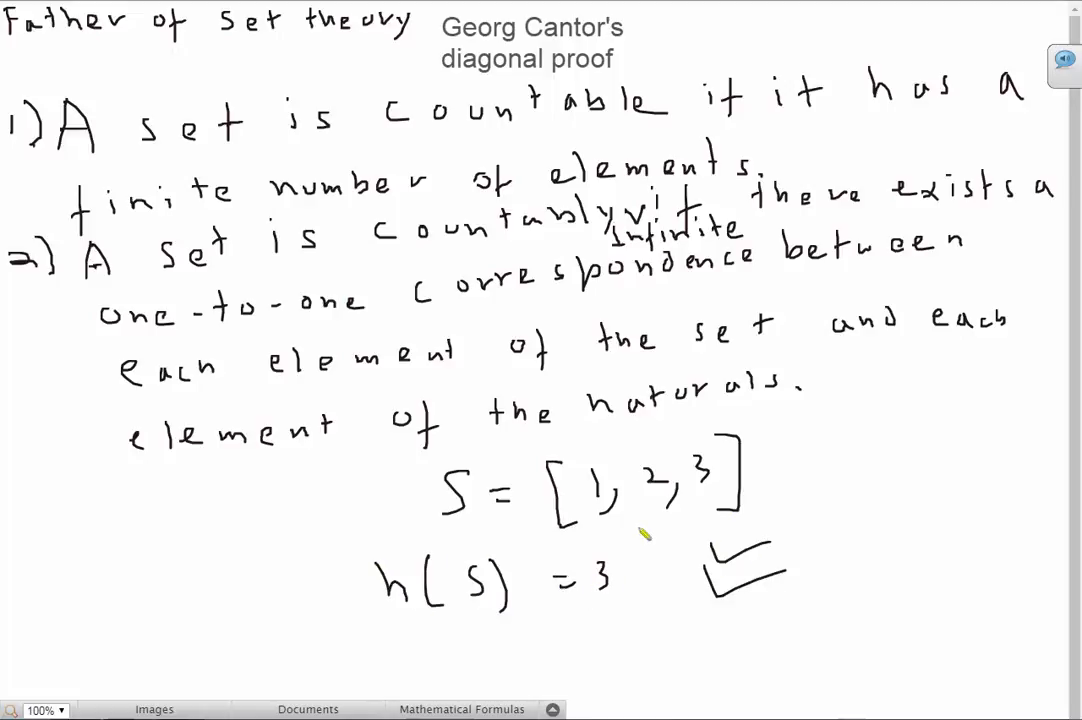
pyautogui.moveTo(357, 386)
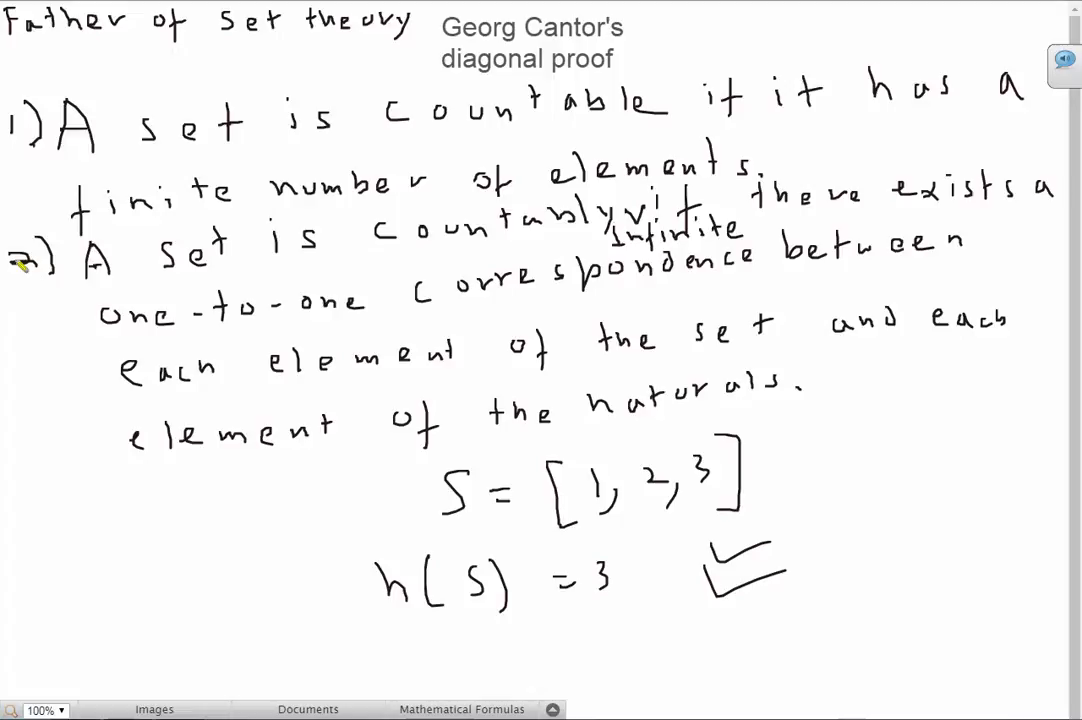
pyautogui.moveTo(122, 394)
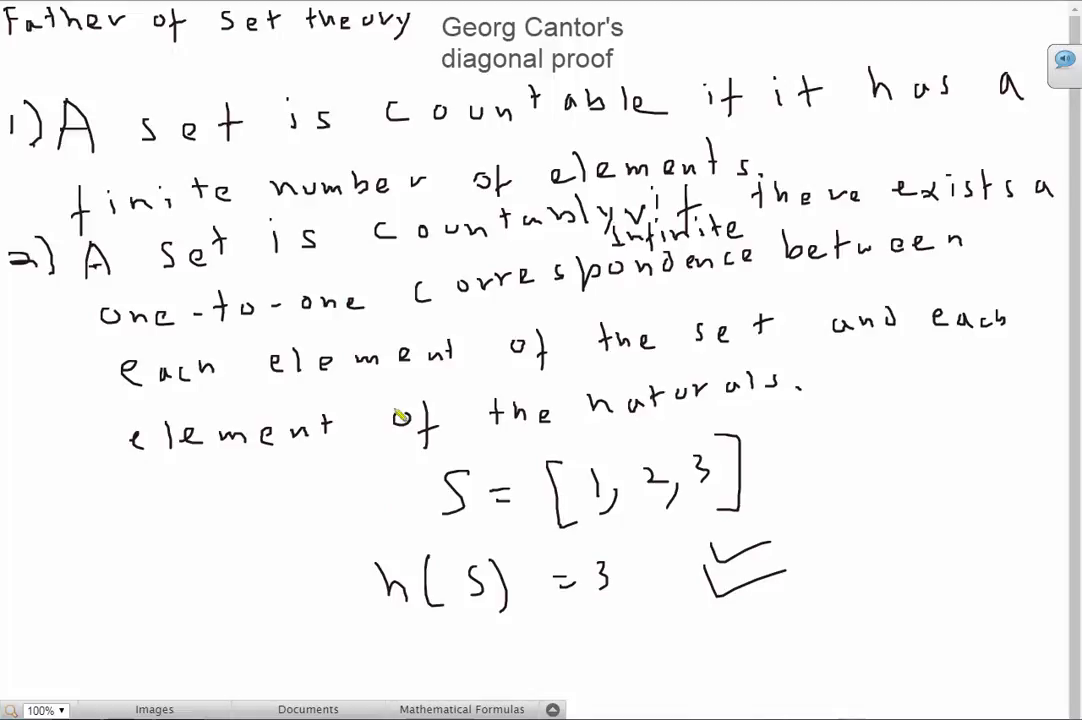
pyautogui.moveTo(300, 283)
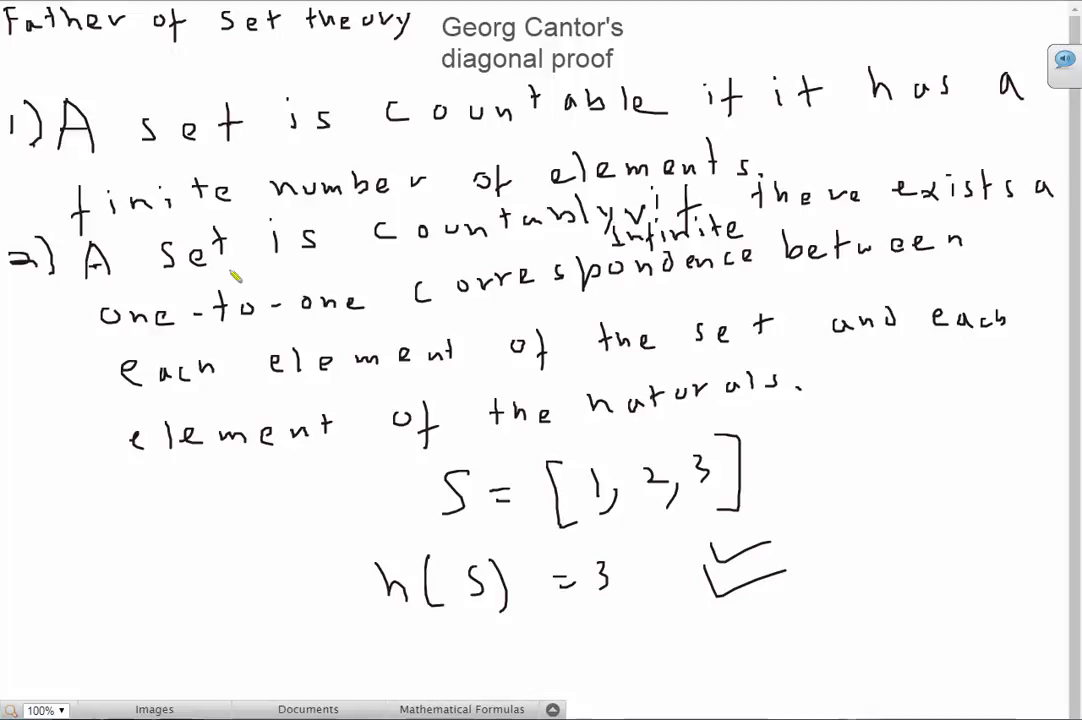
pyautogui.moveTo(867, 214)
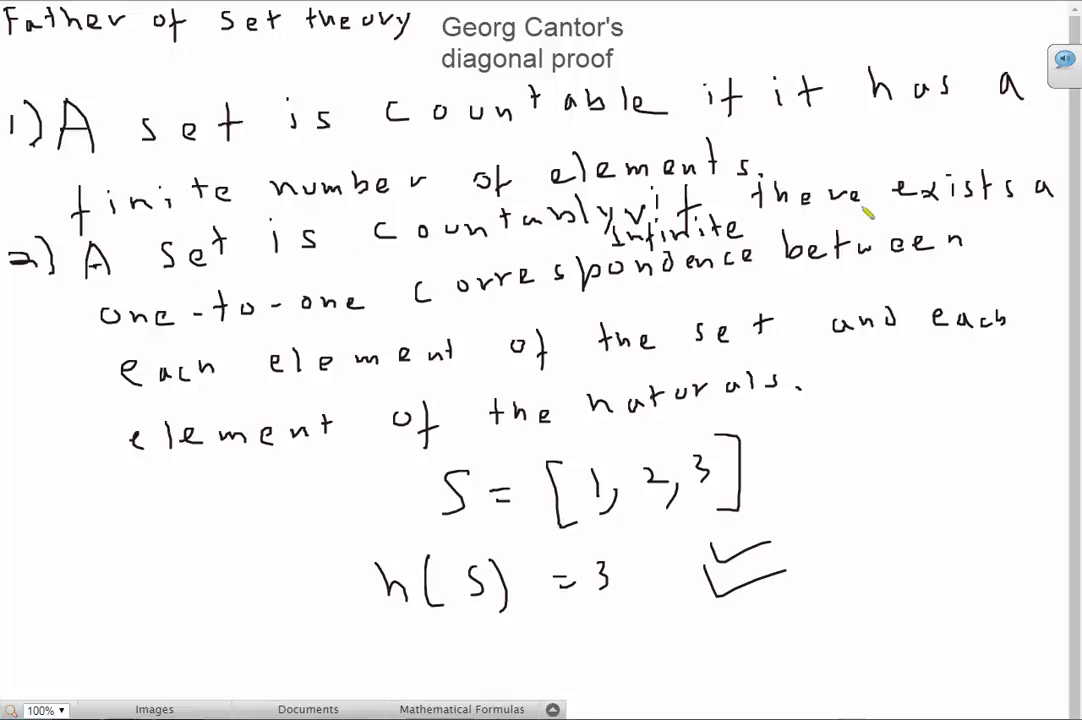
pyautogui.moveTo(725, 292)
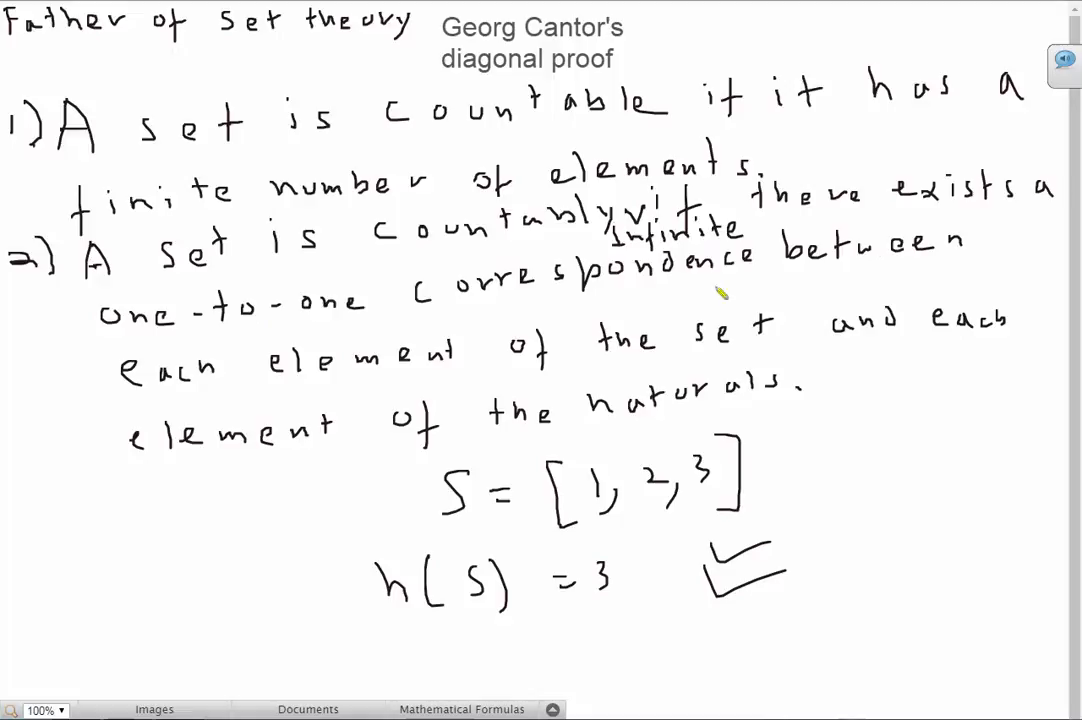
pyautogui.moveTo(460, 378)
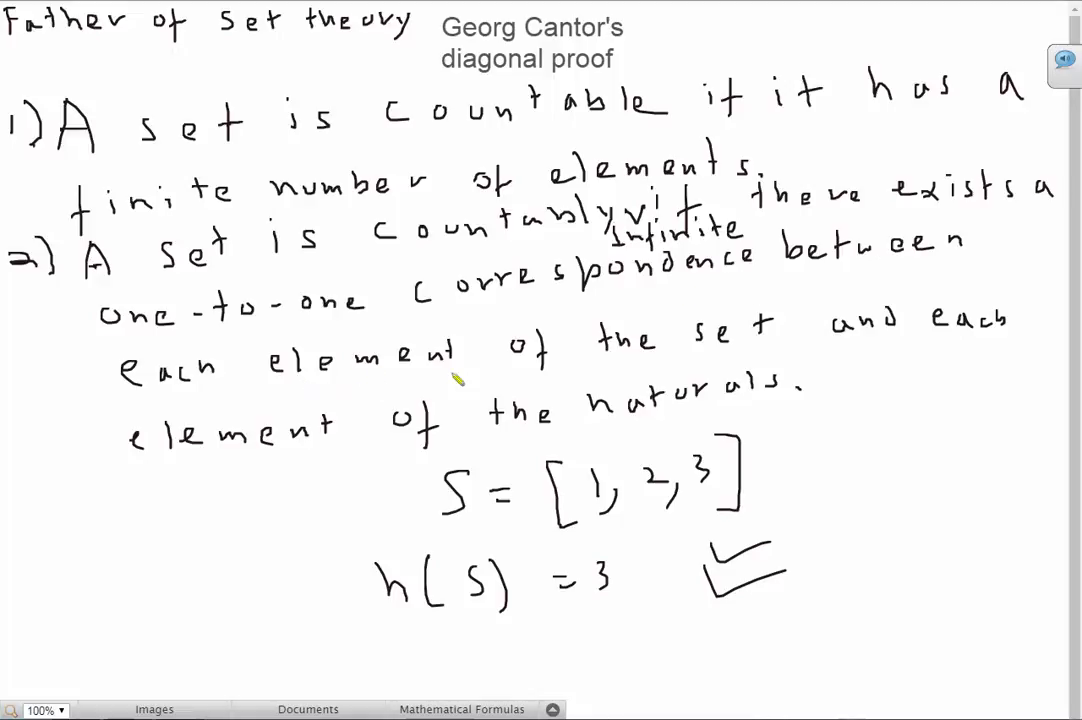
pyautogui.moveTo(385, 452)
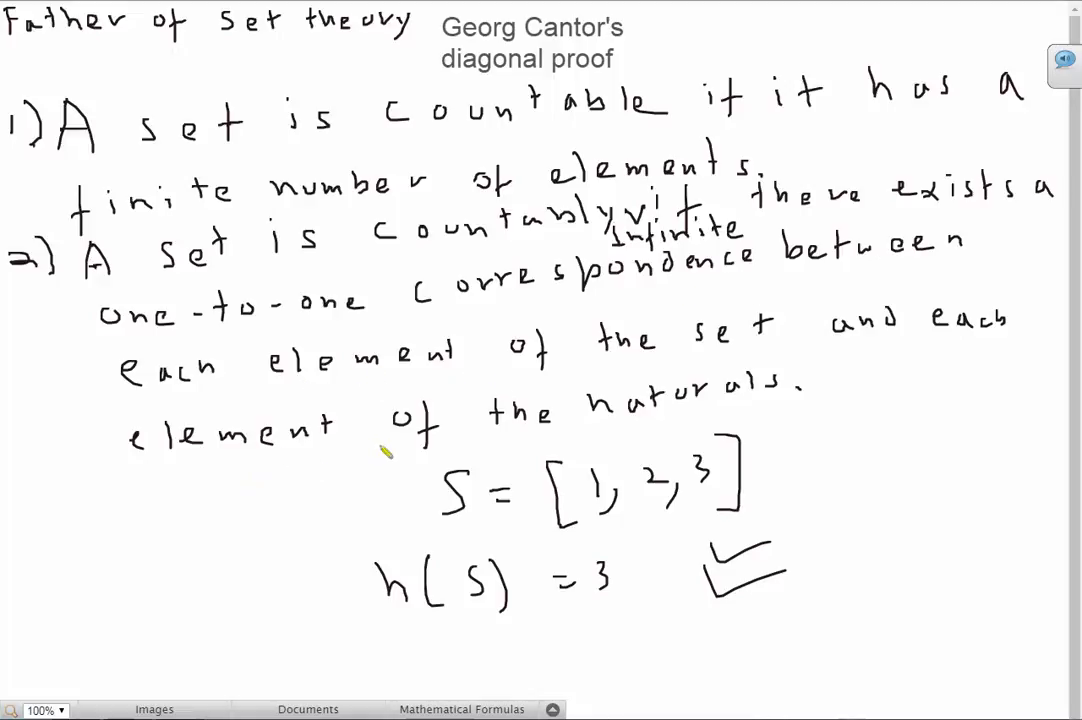
pyautogui.moveTo(330, 320)
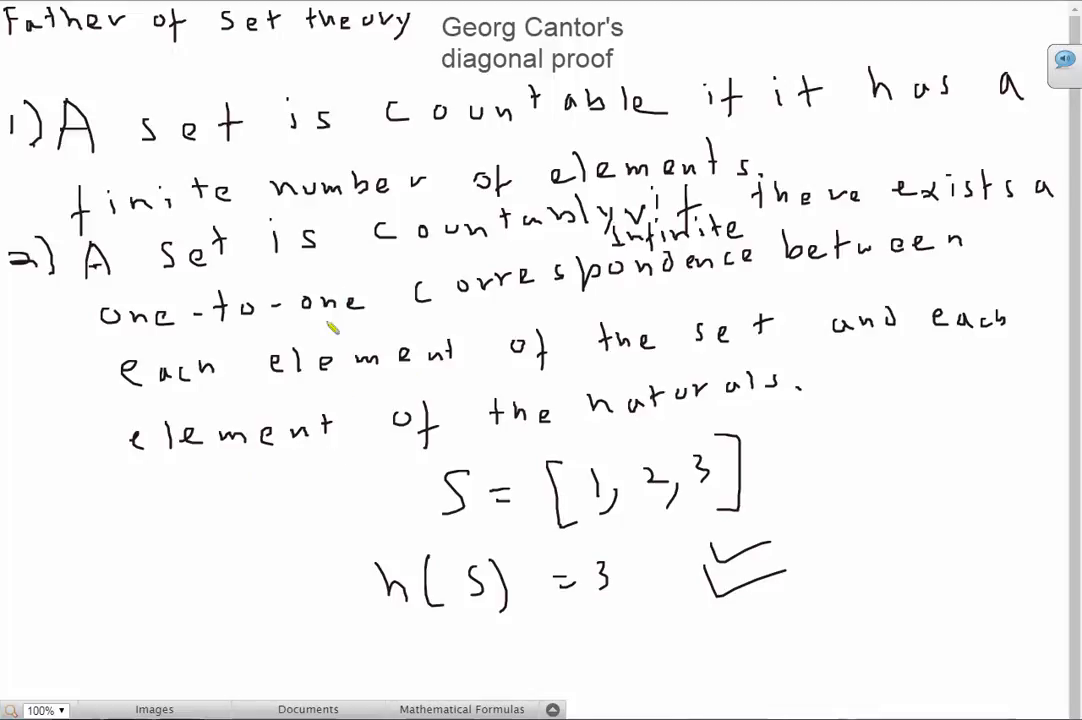
pyautogui.moveTo(283, 427)
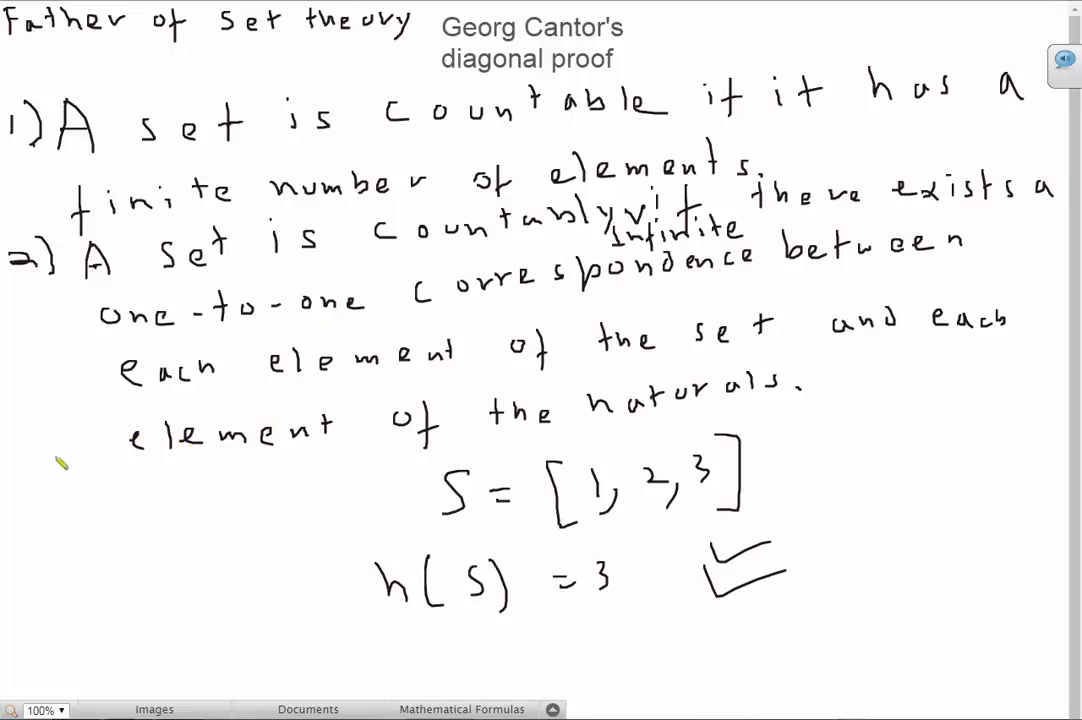
pyautogui.moveTo(40, 495)
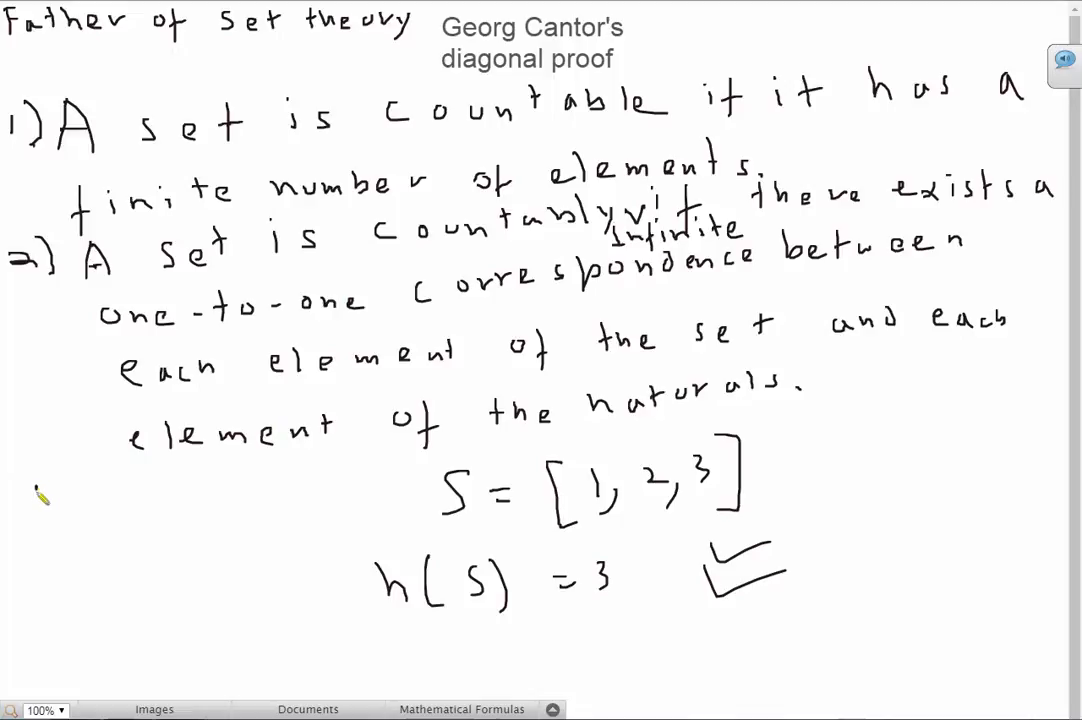
# - Draw the arrow mapping 1 to 1 at the left of the board
pyautogui.moveTo(40, 510); pyautogui.dragTo(140, 505)
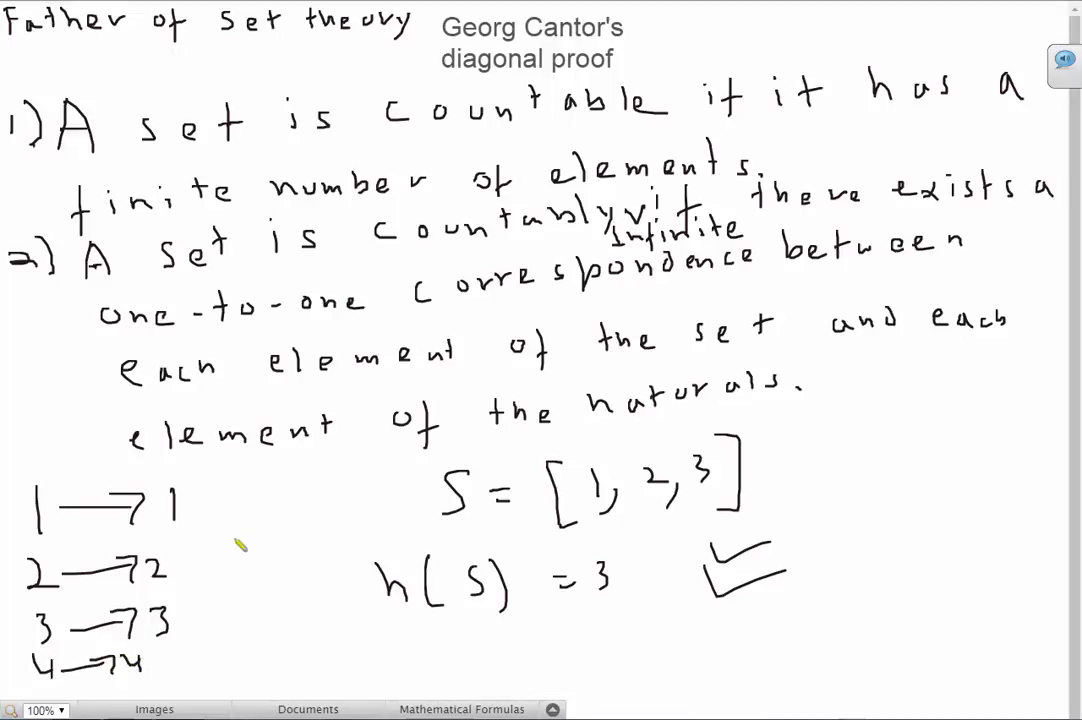
pyautogui.moveTo(227, 415)
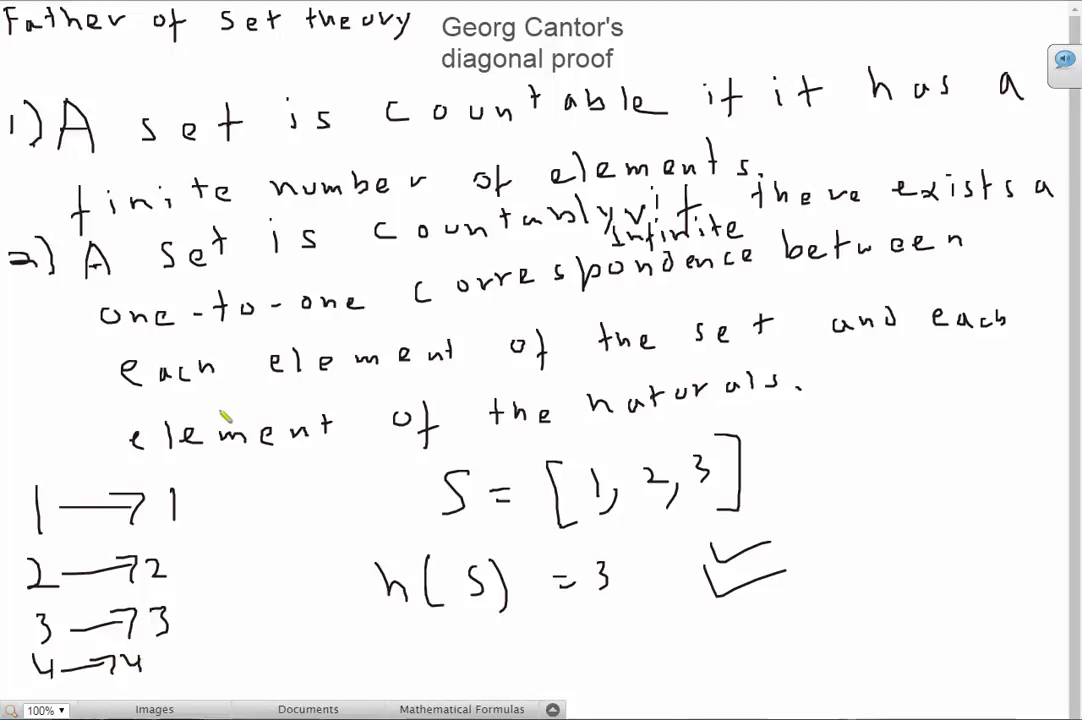
pyautogui.moveTo(508, 70)
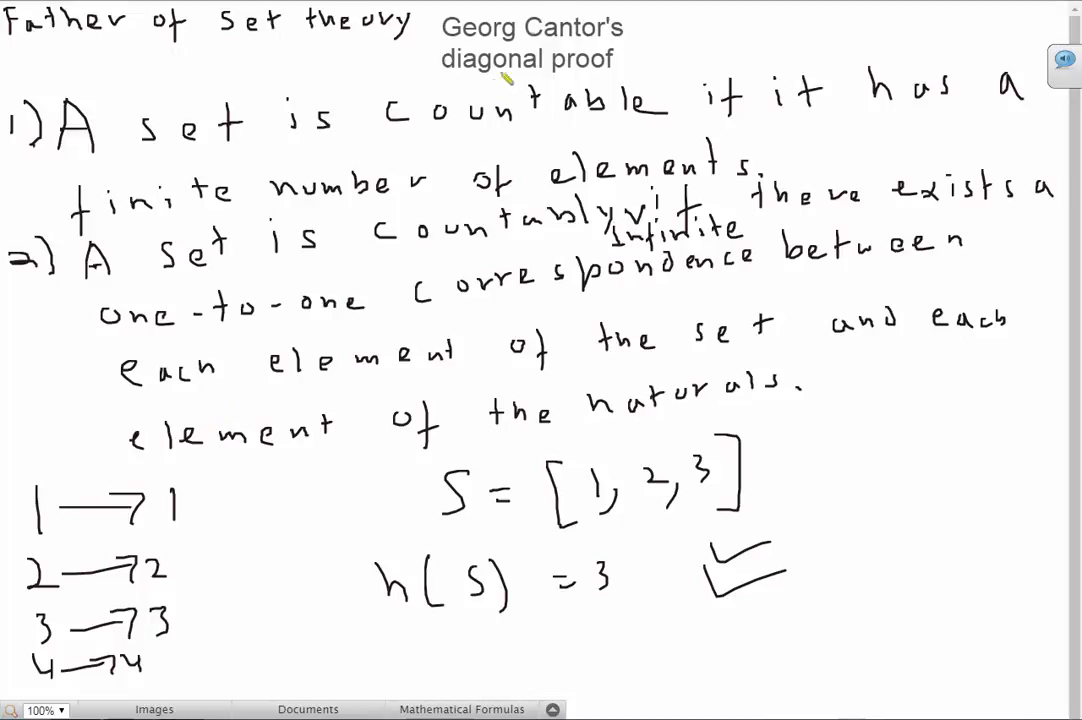
pyautogui.moveTo(585, 57)
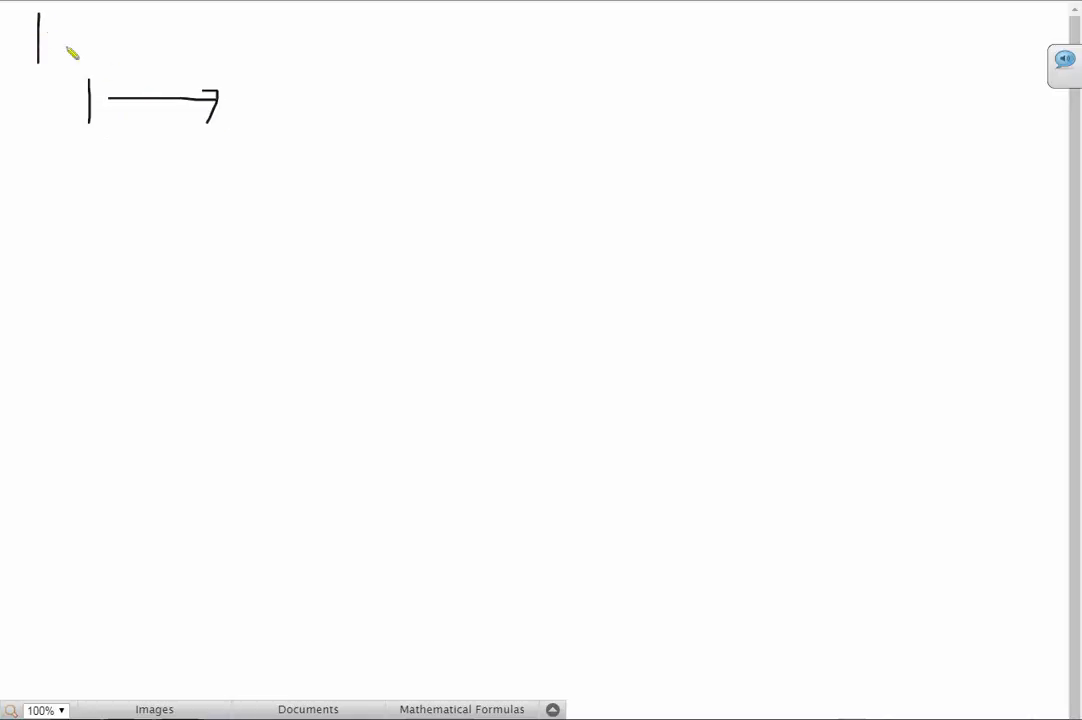
# - Draw the N-to-E table (1→2 through 5→10) and write 'E is countably infinite'
pyautogui.moveTo(38, 15); pyautogui.dragTo(72, 55)
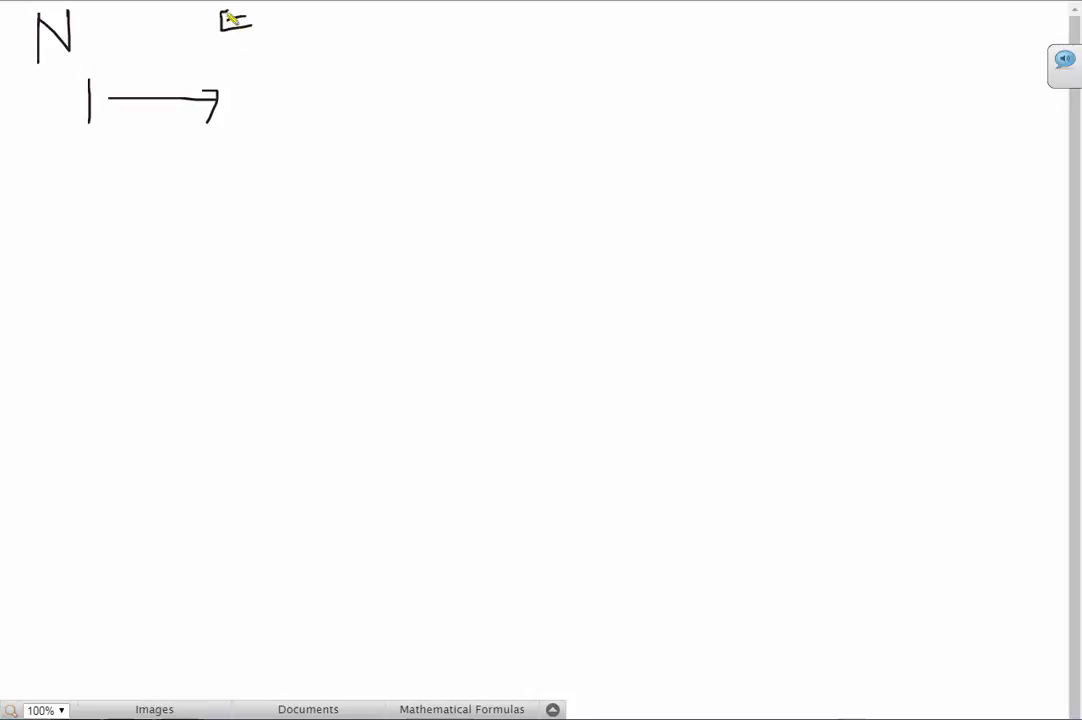
pyautogui.moveTo(225, 30); pyautogui.dragTo(250, 105)
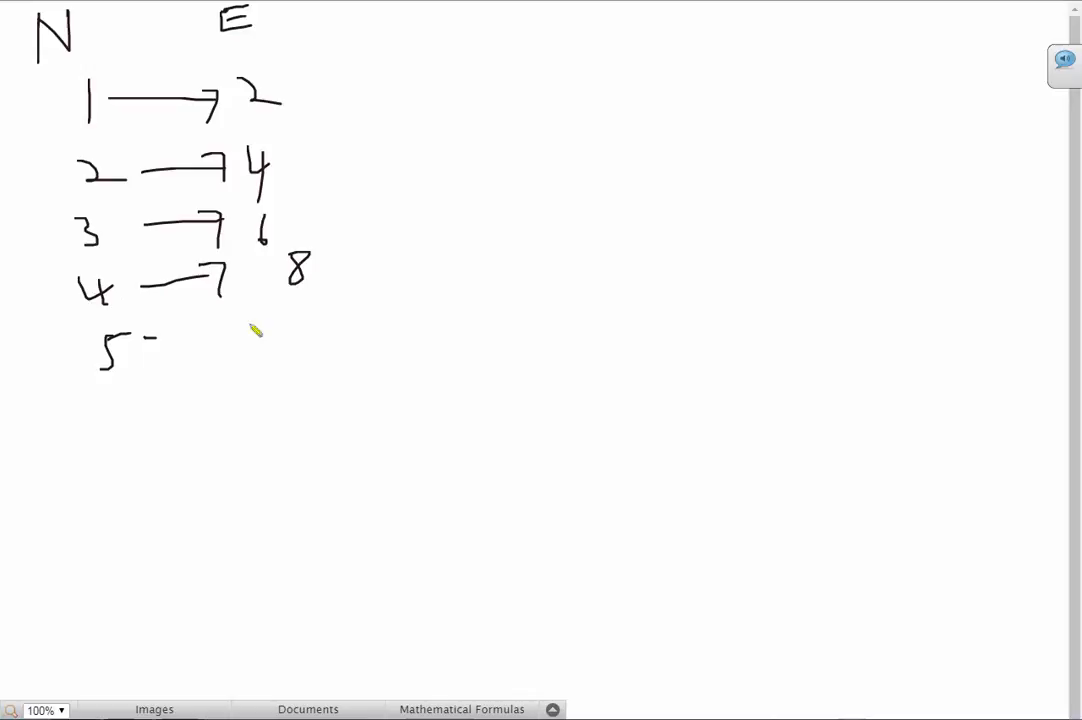
pyautogui.moveTo(150, 335); pyautogui.dragTo(335, 330)
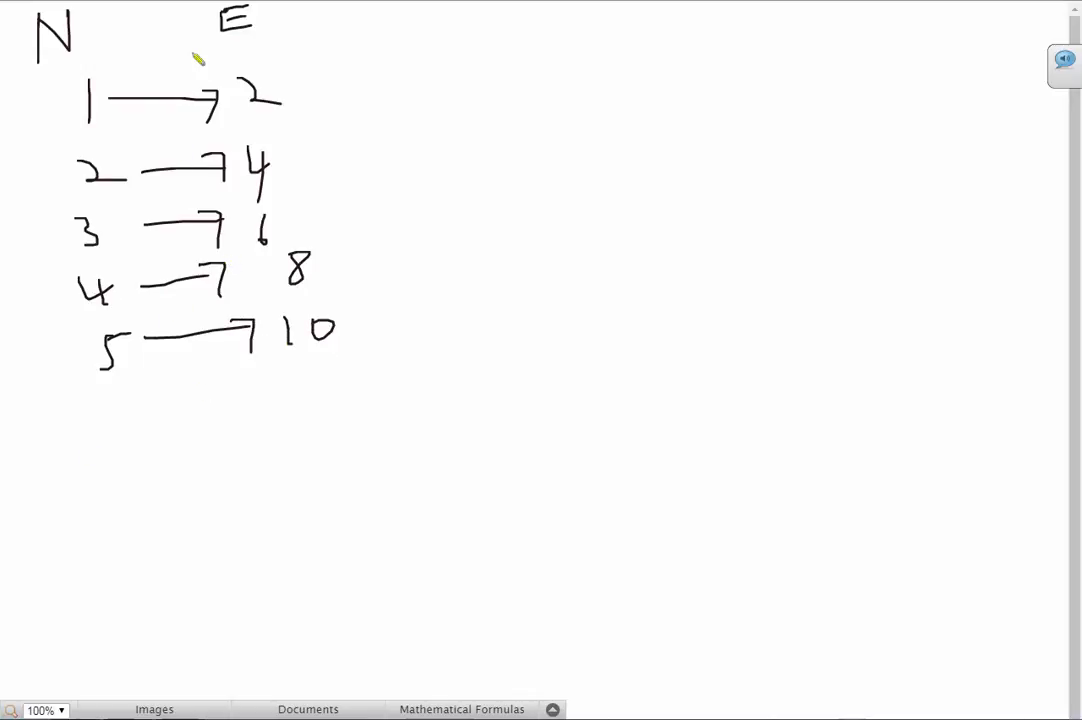
pyautogui.moveTo(437, 55)
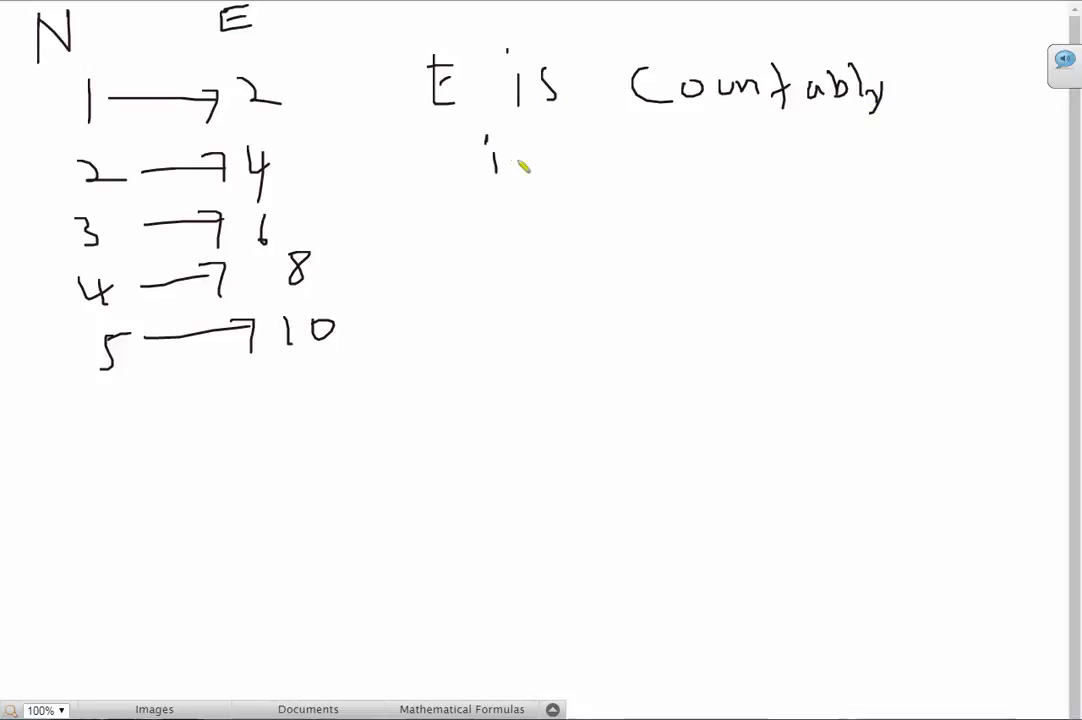
pyautogui.write('infinite')
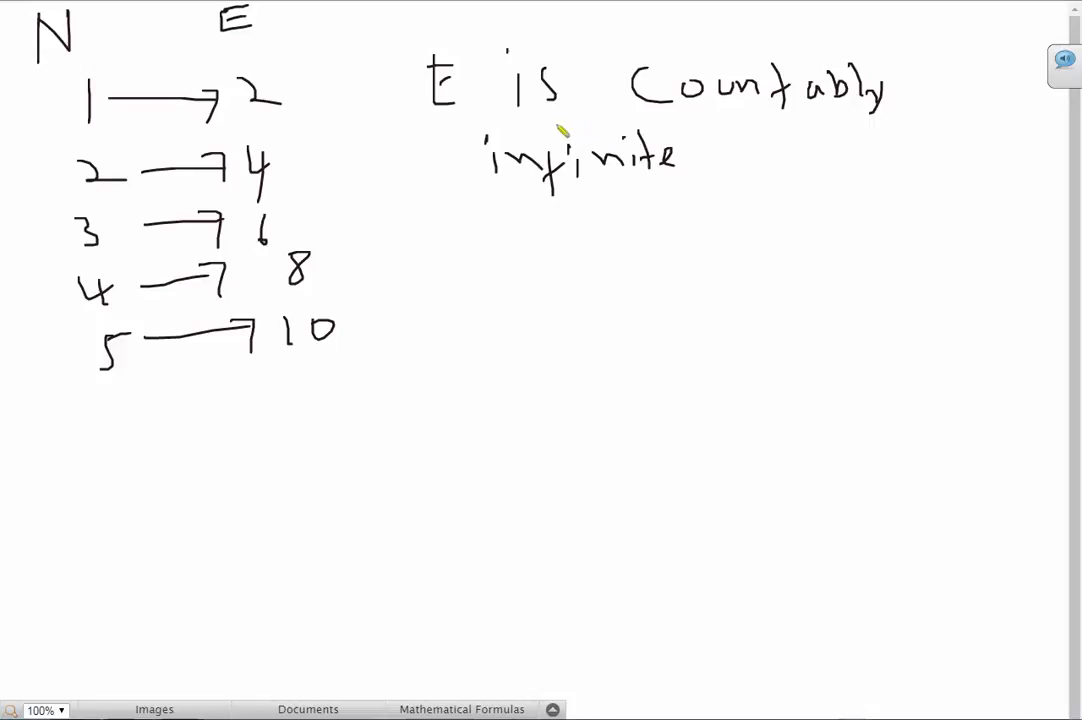
pyautogui.moveTo(544, 118)
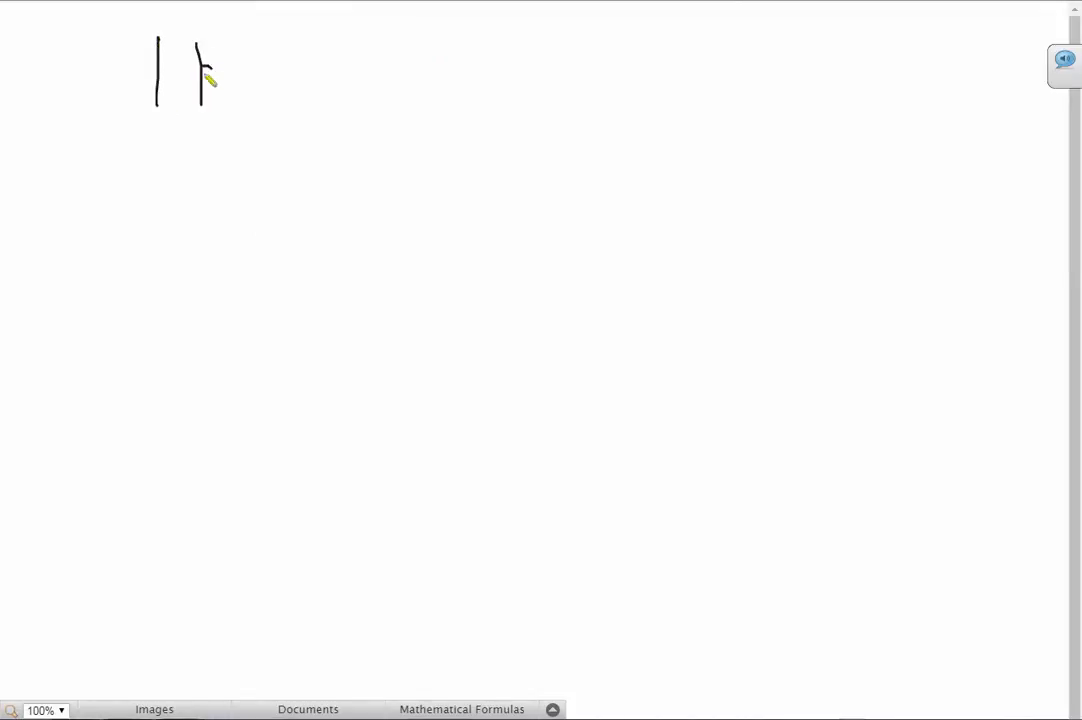
# - Handwrite |R| > |N| at the top of the board
pyautogui.moveTo(205, 55); pyautogui.dragTo(250, 95)
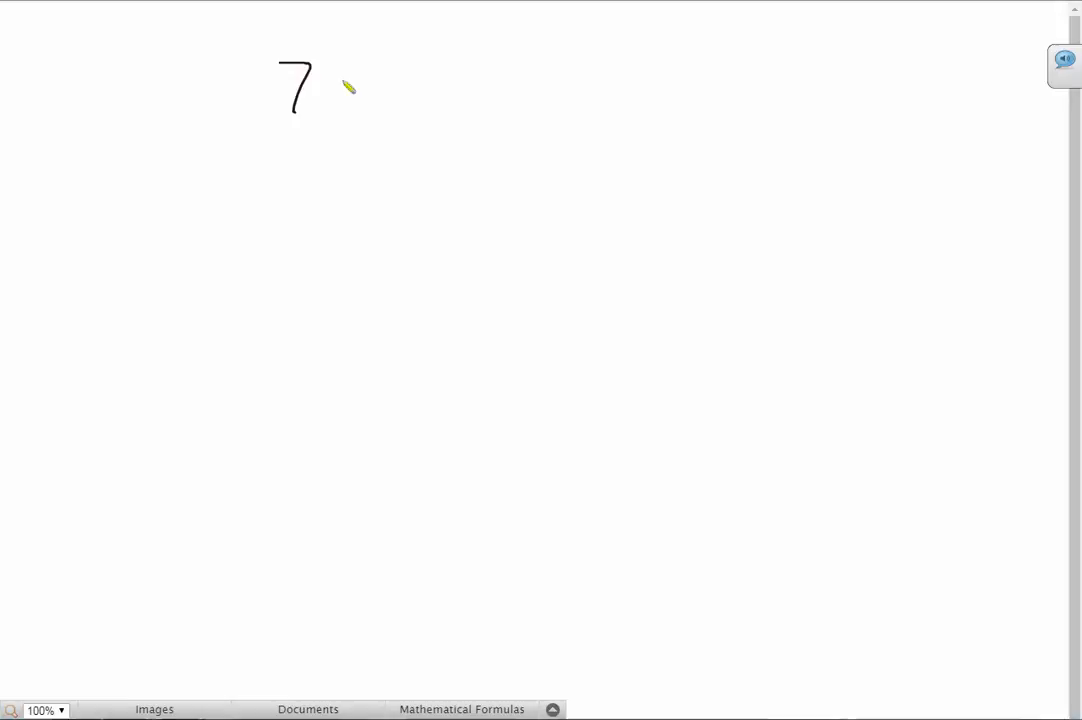
pyautogui.moveTo(180, 70); pyautogui.dragTo(245, 130)
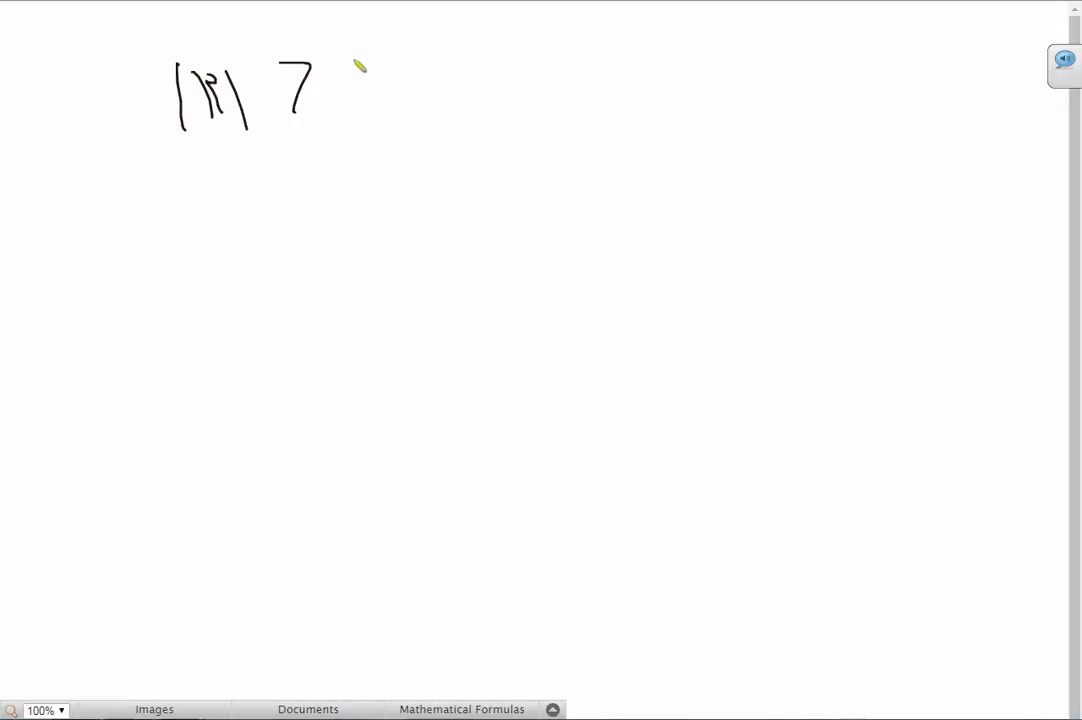
pyautogui.moveTo(352, 65); pyautogui.dragTo(350, 110)
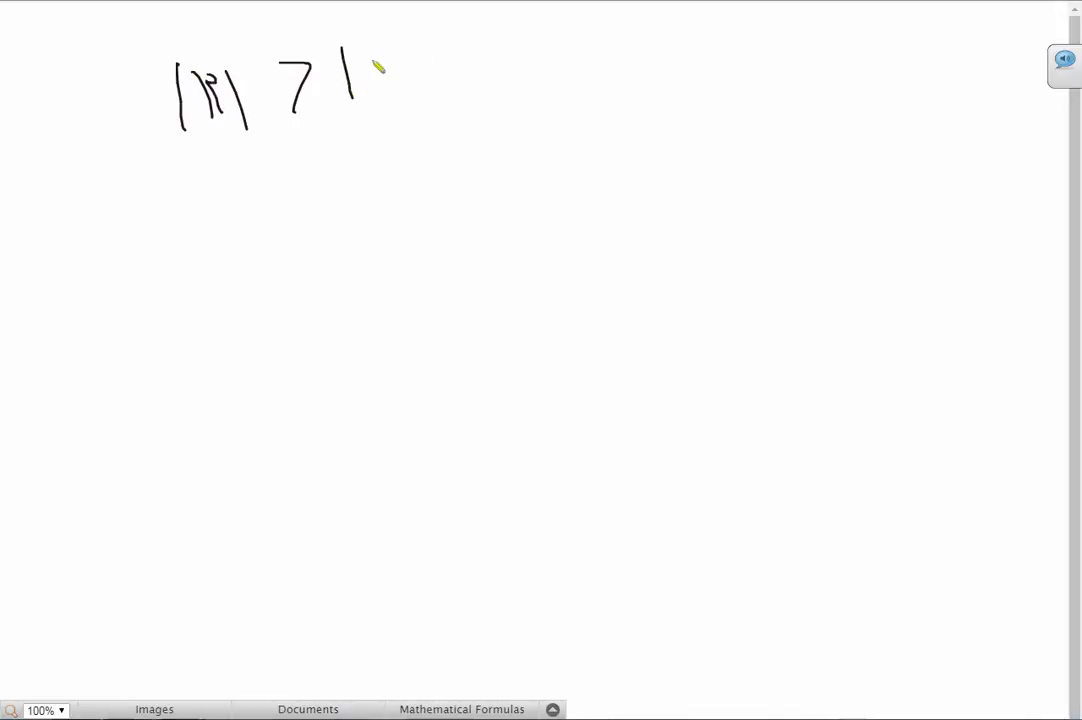
pyautogui.moveTo(360, 70); pyautogui.dragTo(430, 110)
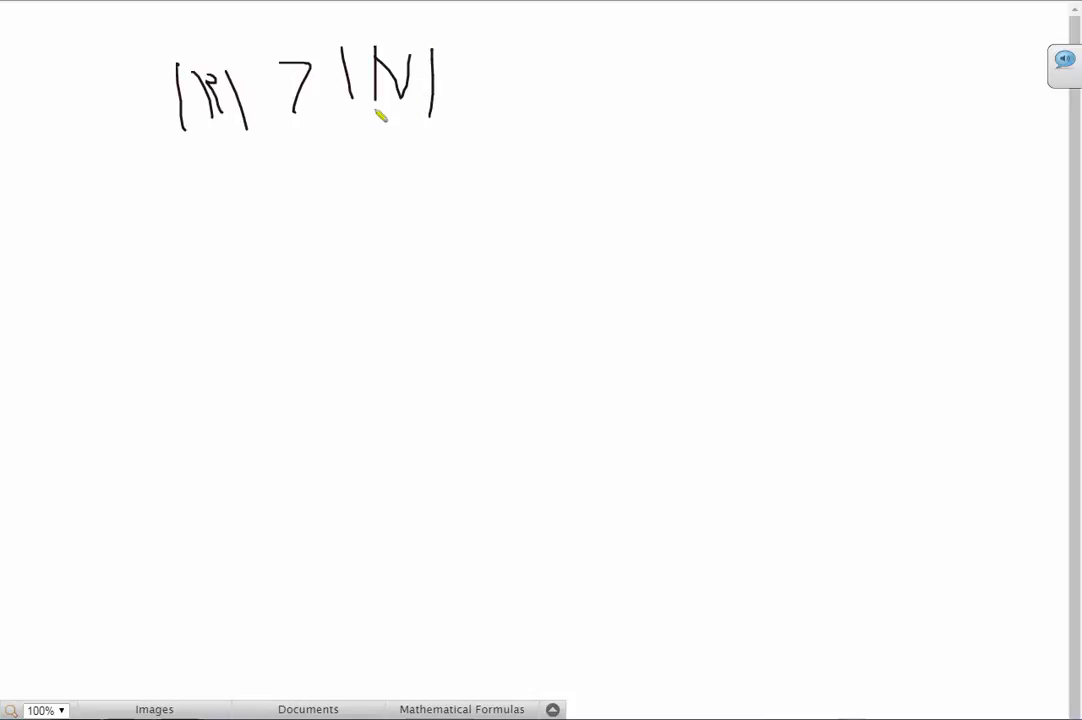
pyautogui.moveTo(595, 63)
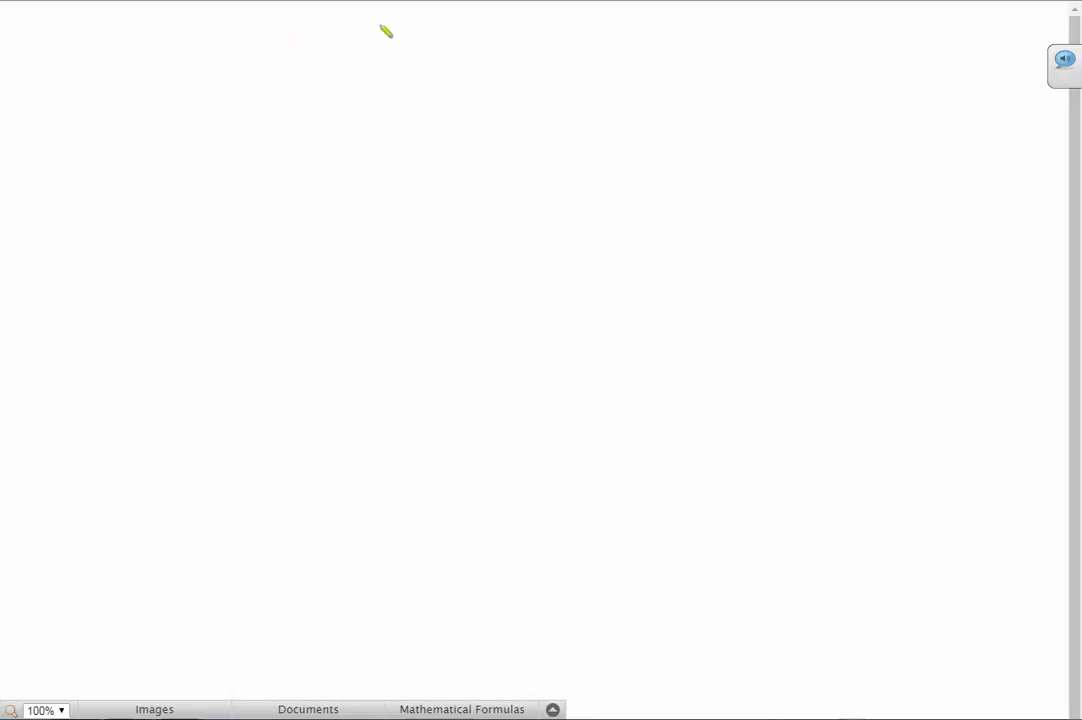
# - Draw the table's dividing line with the N and R(0,1) column headings
pyautogui.moveTo(383, 20); pyautogui.dragTo(388, 485)
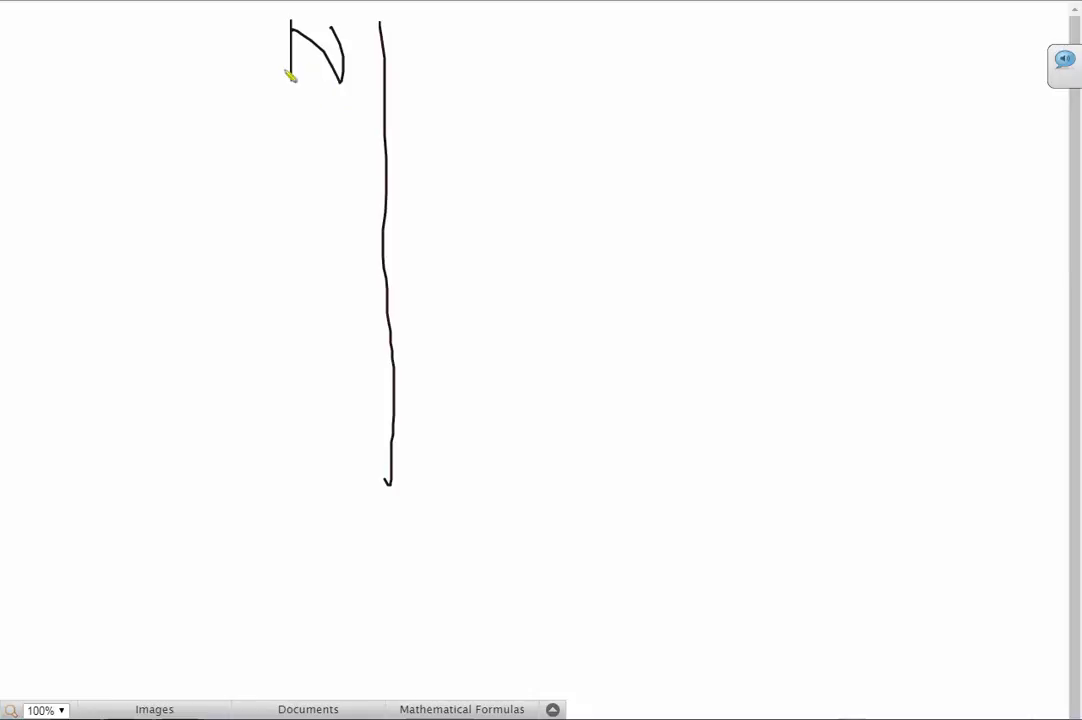
pyautogui.moveTo(450, 30); pyautogui.dragTo(480, 70)
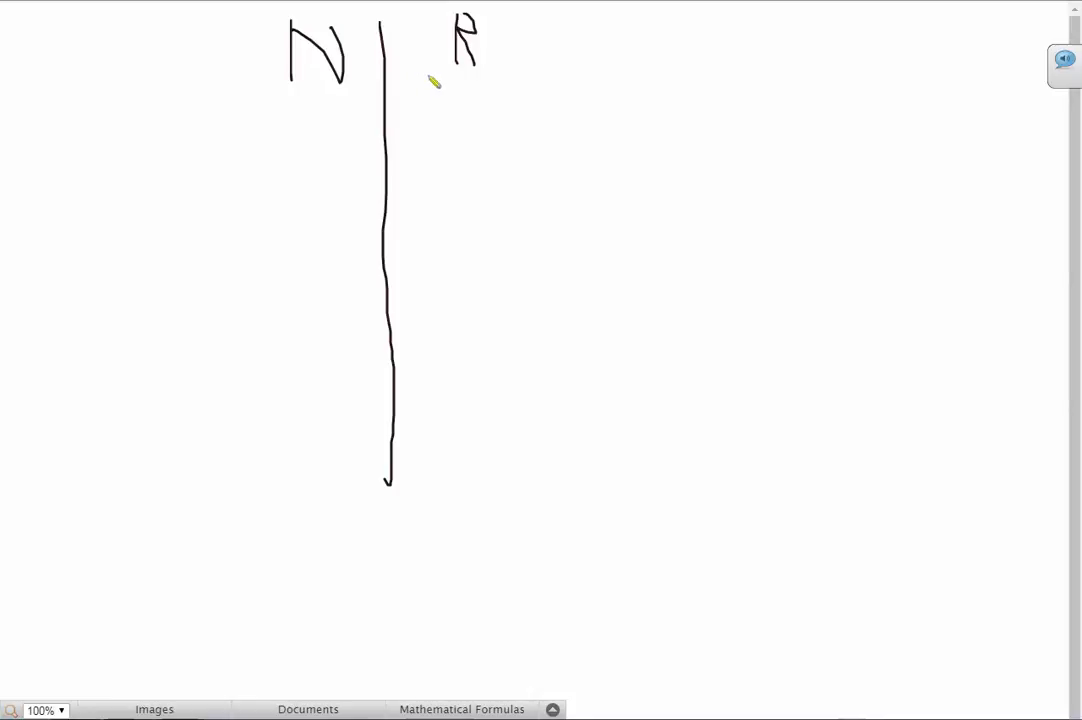
pyautogui.moveTo(520, 20); pyautogui.dragTo(600, 45)
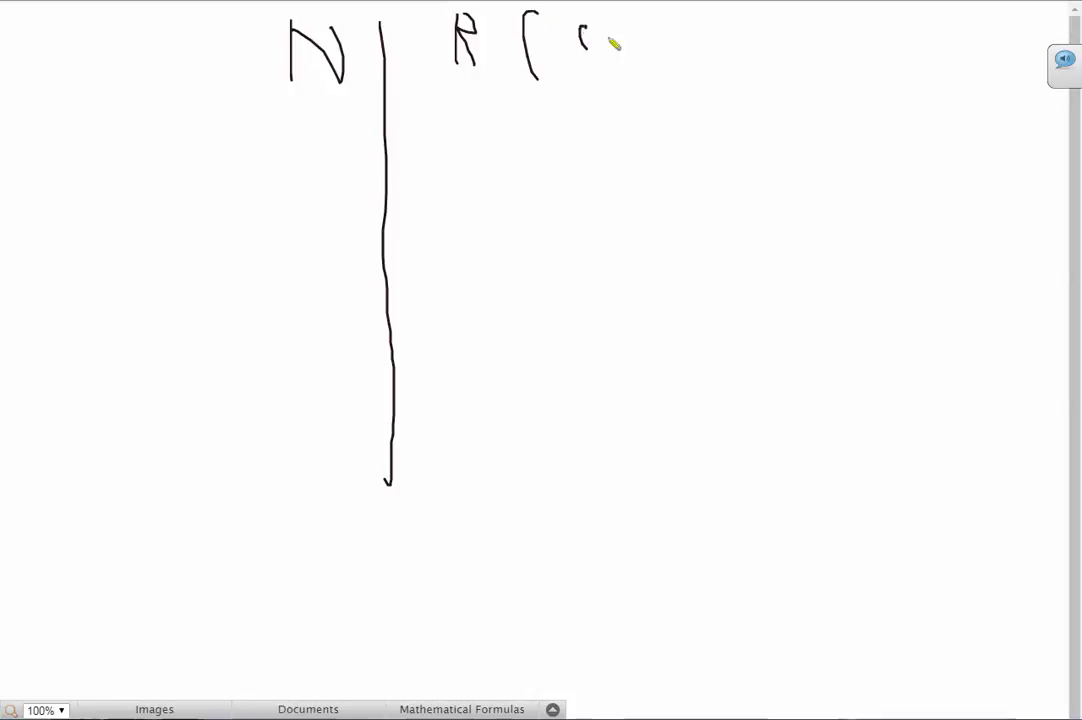
pyautogui.moveTo(580, 40); pyautogui.dragTo(700, 50)
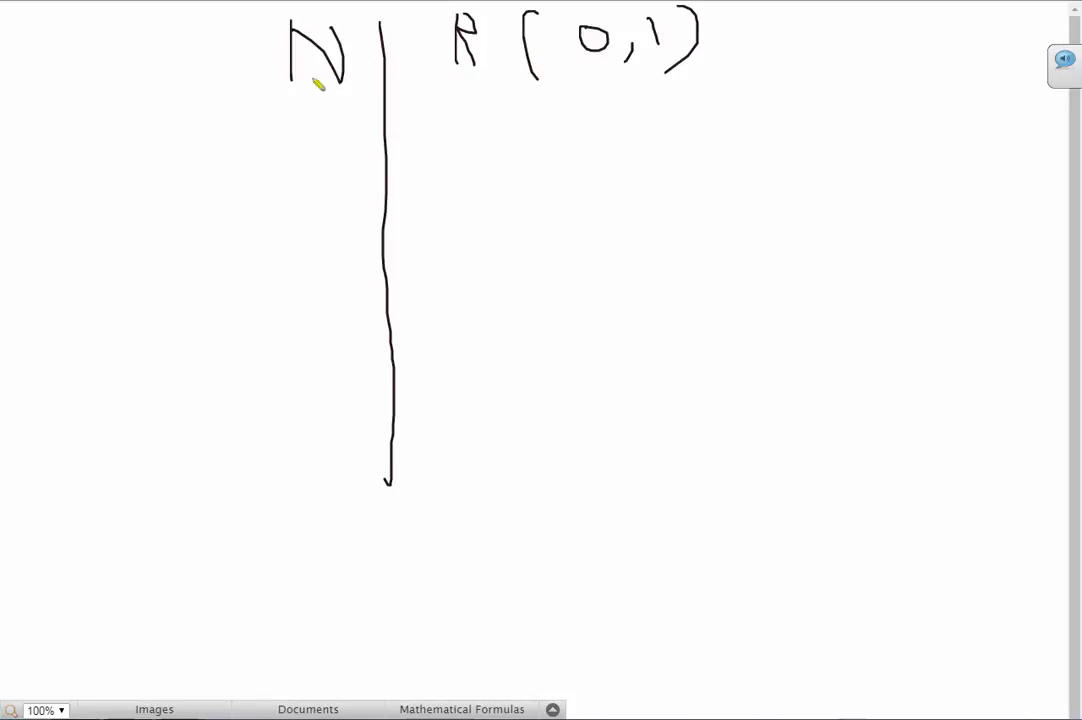
pyautogui.moveTo(482, 58)
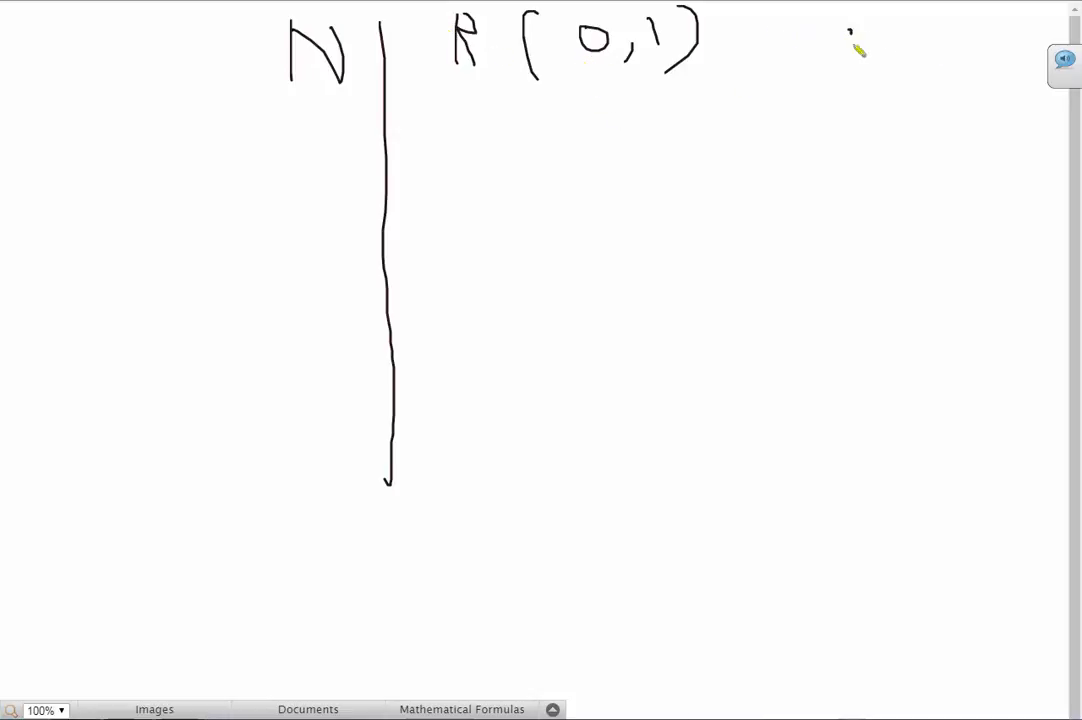
pyautogui.moveTo(850, 40); pyautogui.dragTo(1010, 40)
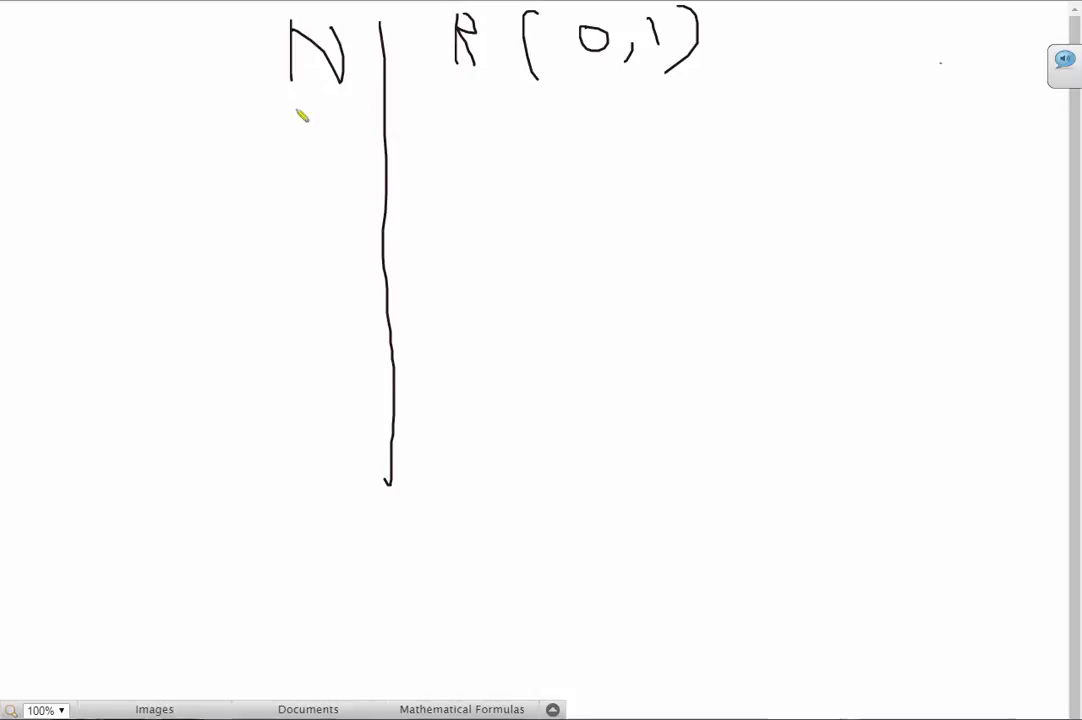
# - Write row 1 as 0.d11 d12 d13 d14 with trailing dots
pyautogui.moveTo(298, 100); pyautogui.dragTo(298, 125)
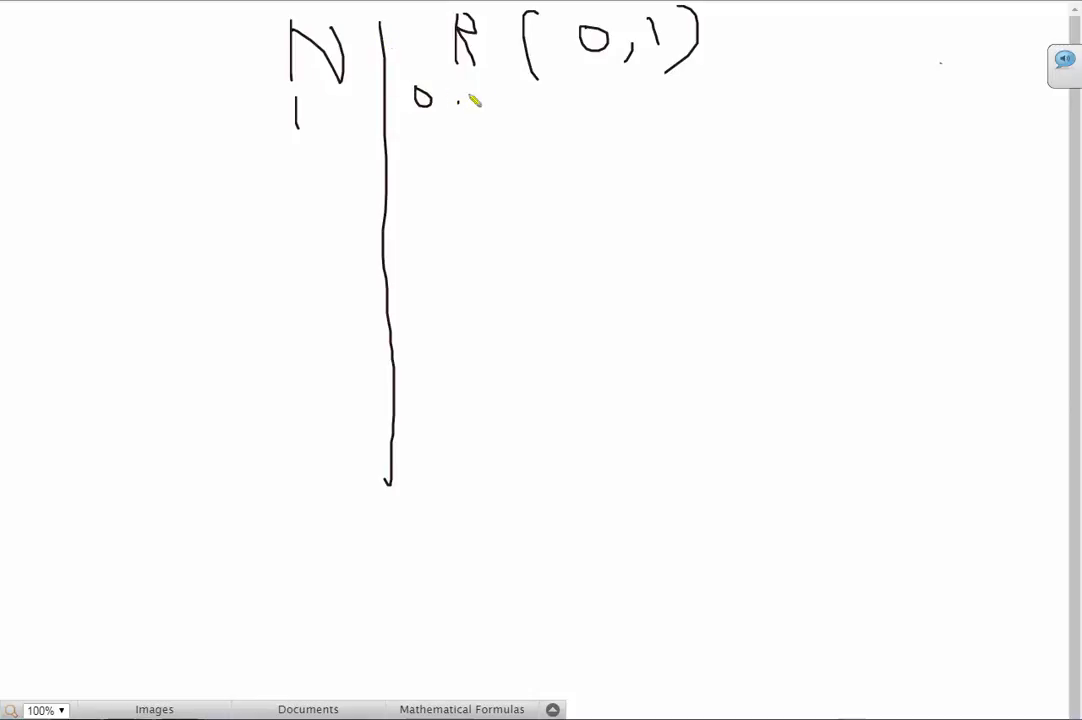
pyautogui.moveTo(480, 95); pyautogui.dragTo(525, 115)
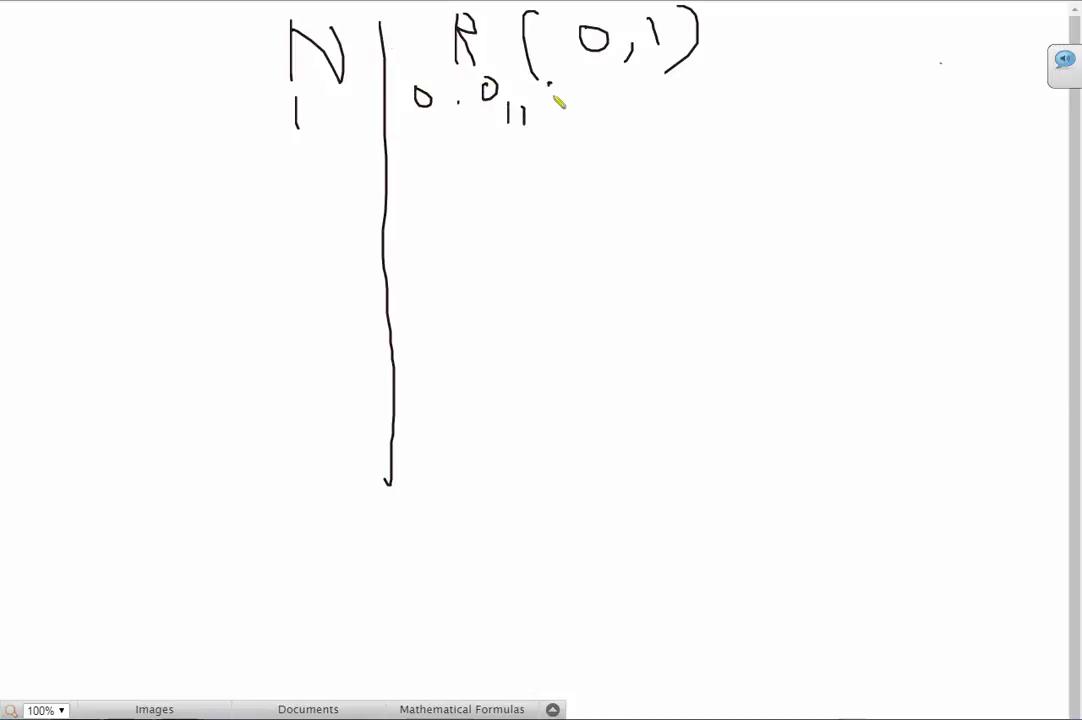
pyautogui.moveTo(540, 90); pyautogui.dragTo(660, 115)
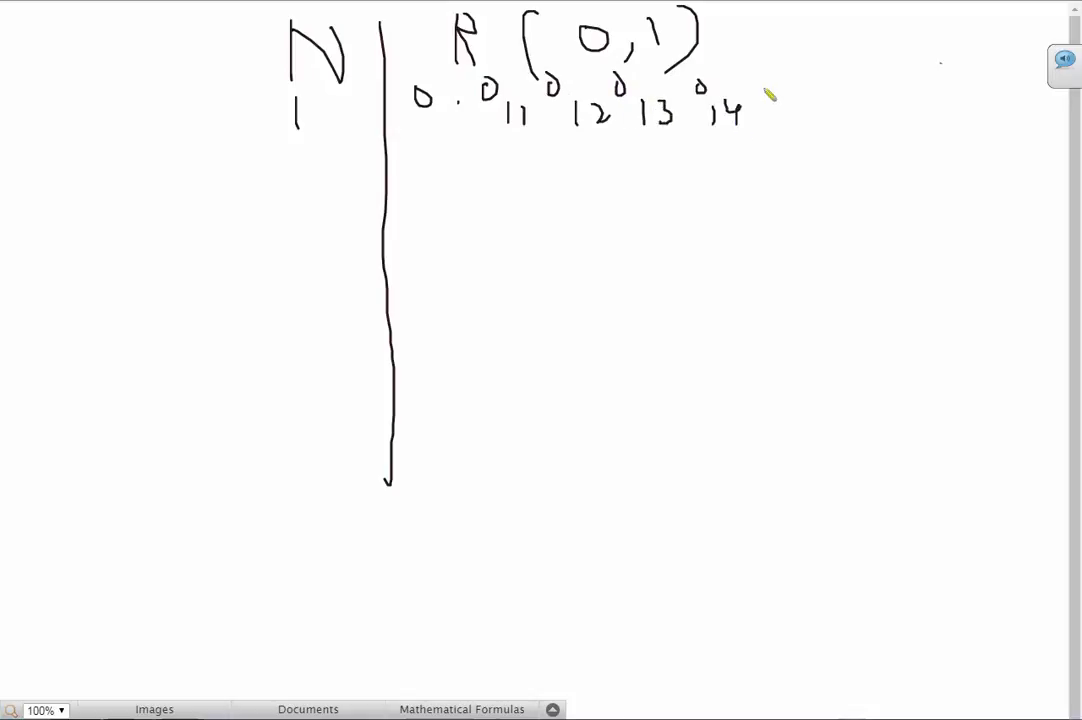
pyautogui.moveTo(760, 87); pyautogui.dragTo(890, 87)
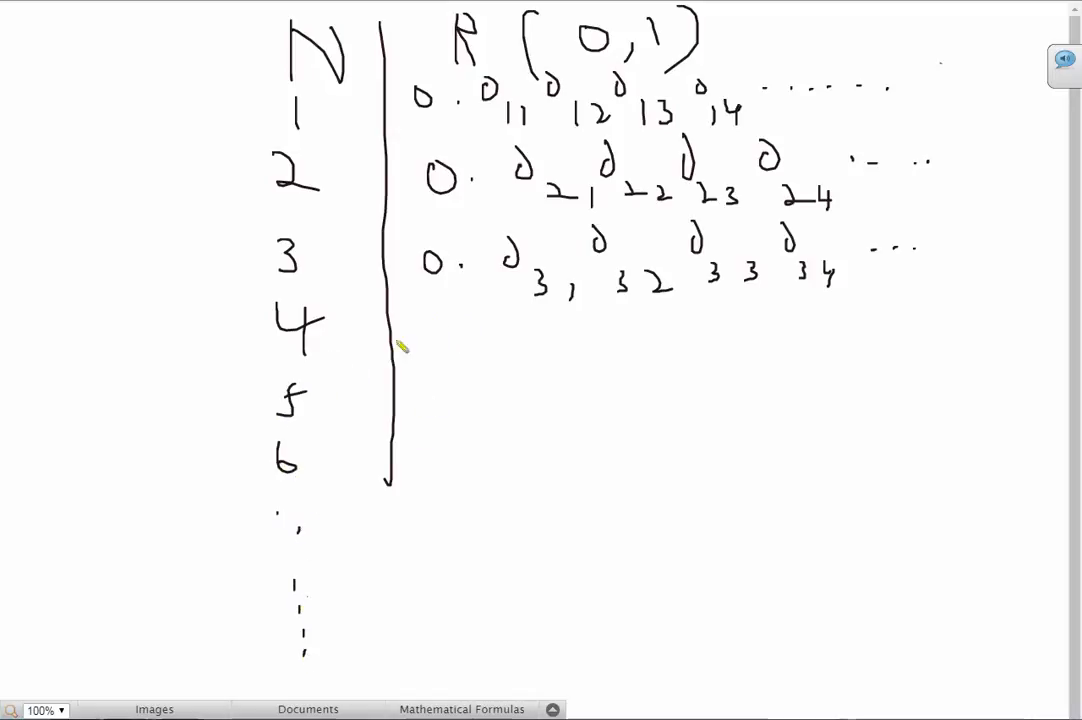
pyautogui.moveTo(621, 338)
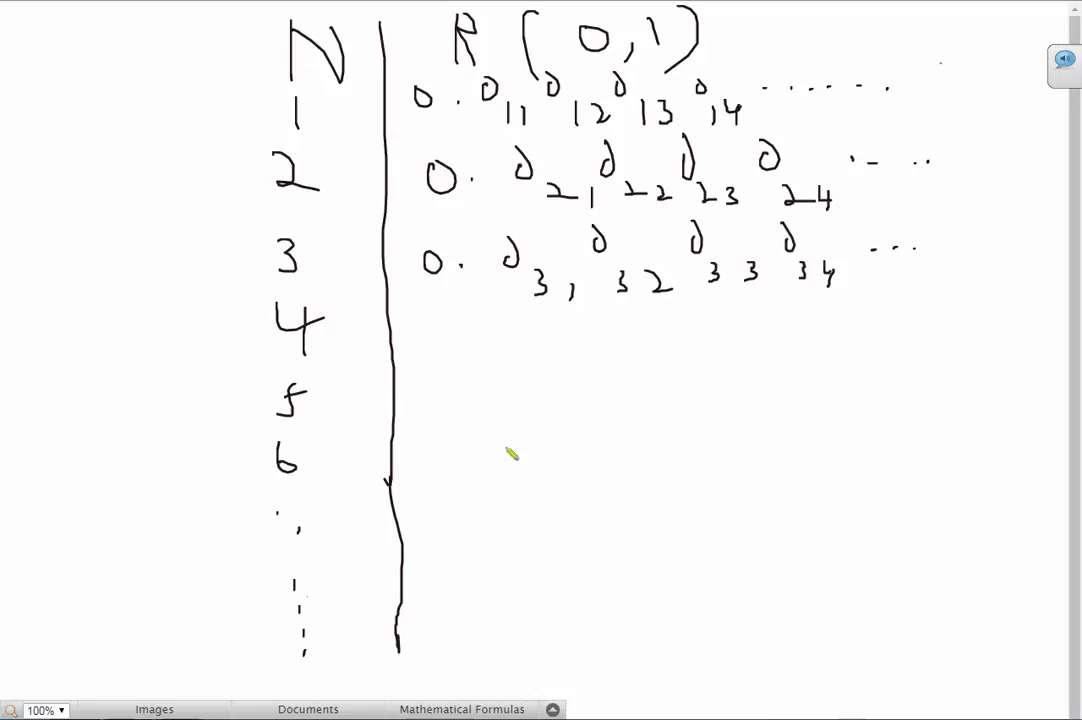
pyautogui.moveTo(599, 440)
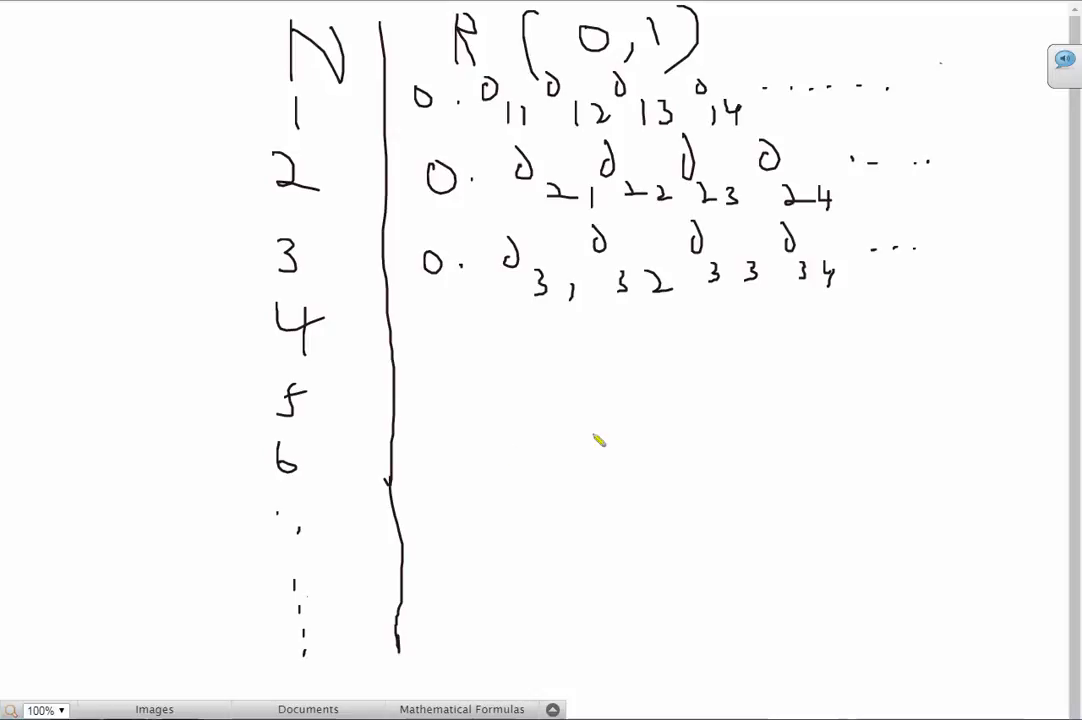
pyautogui.moveTo(490, 232)
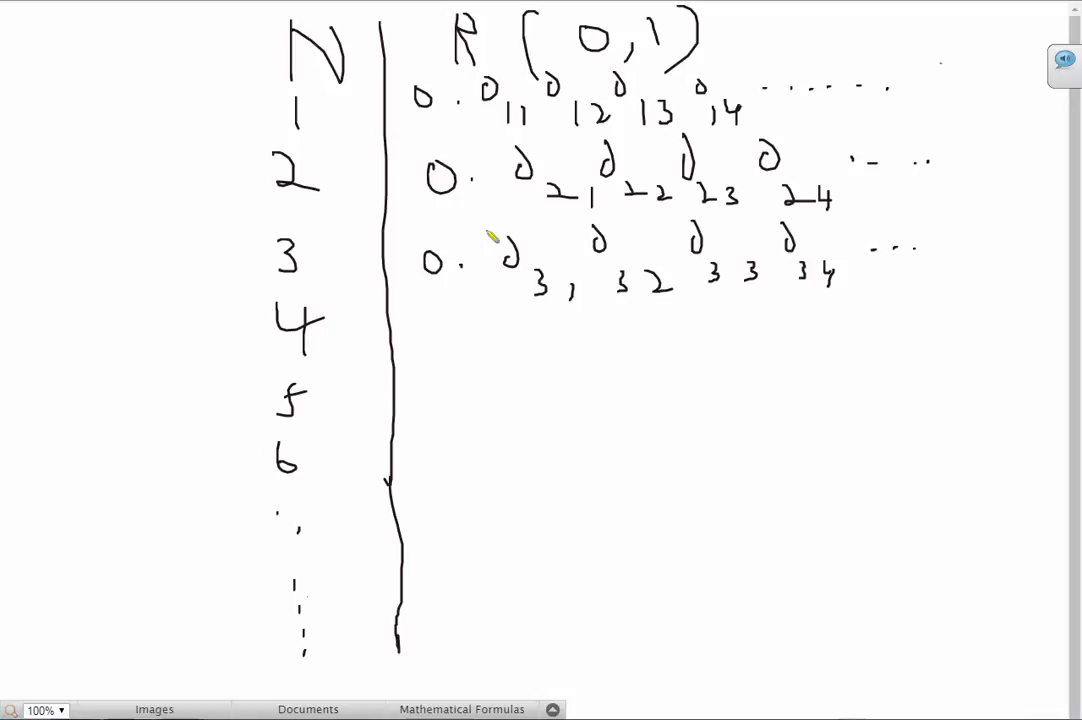
pyautogui.moveTo(490, 150)
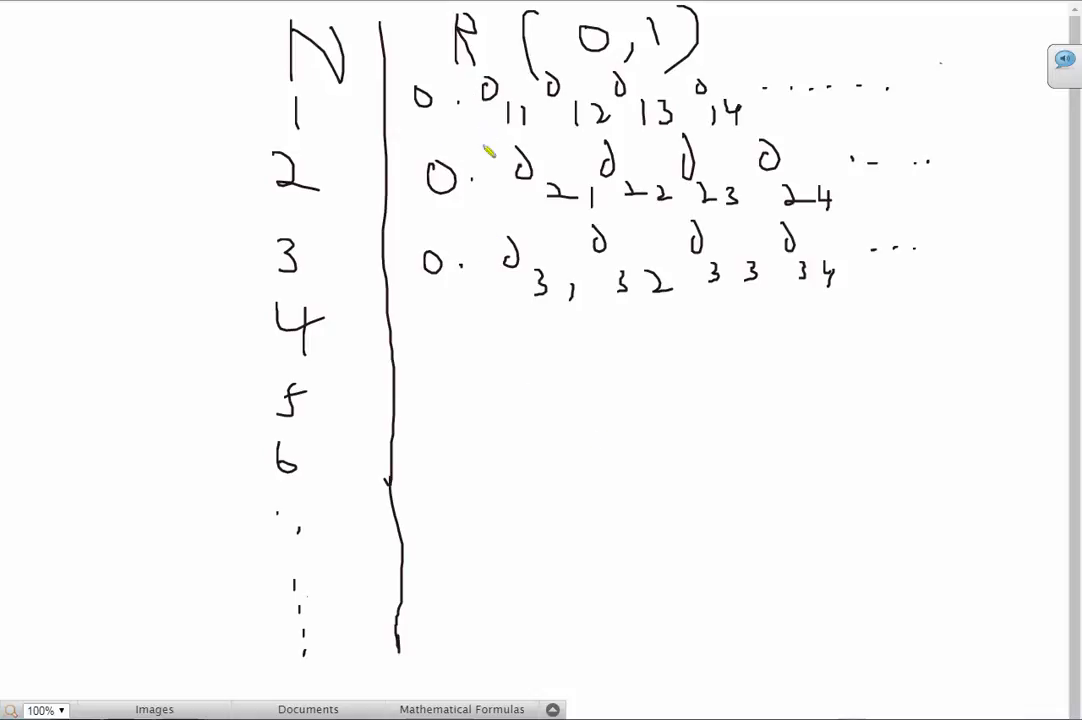
pyautogui.moveTo(460, 592)
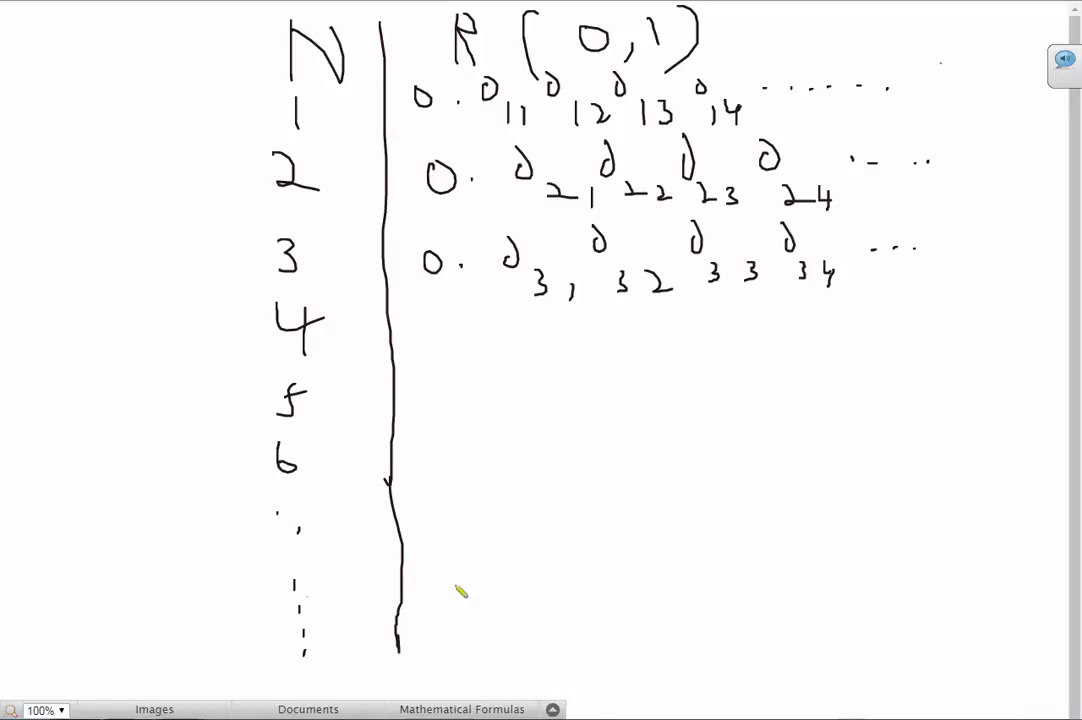
pyautogui.moveTo(485, 316)
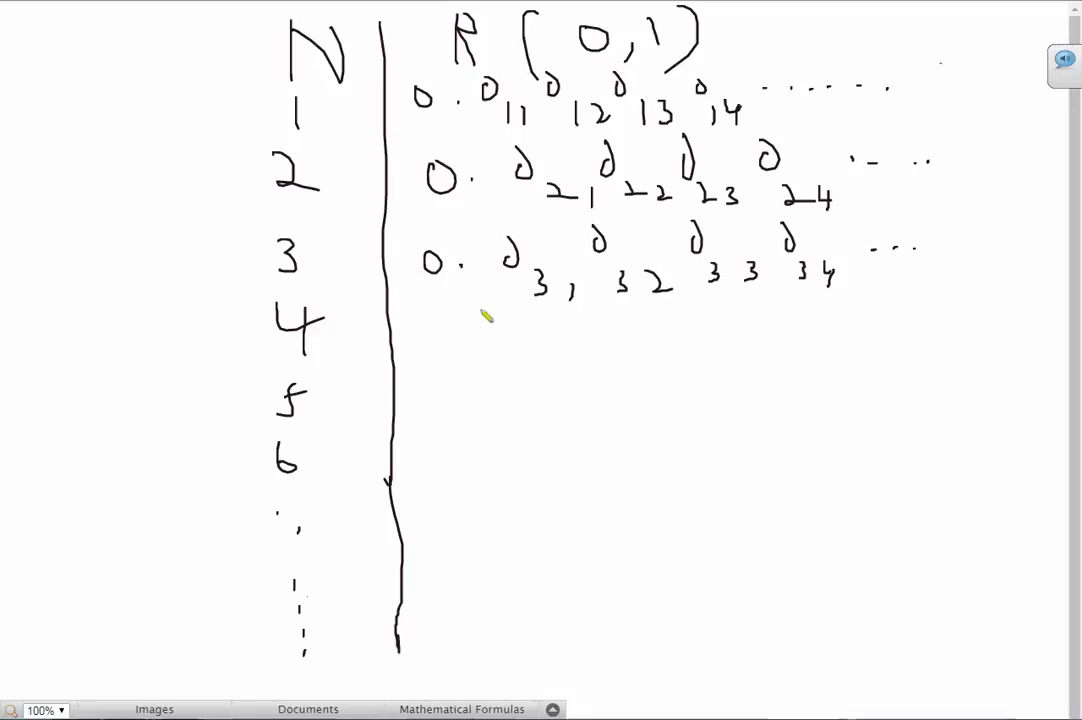
pyautogui.moveTo(398, 172)
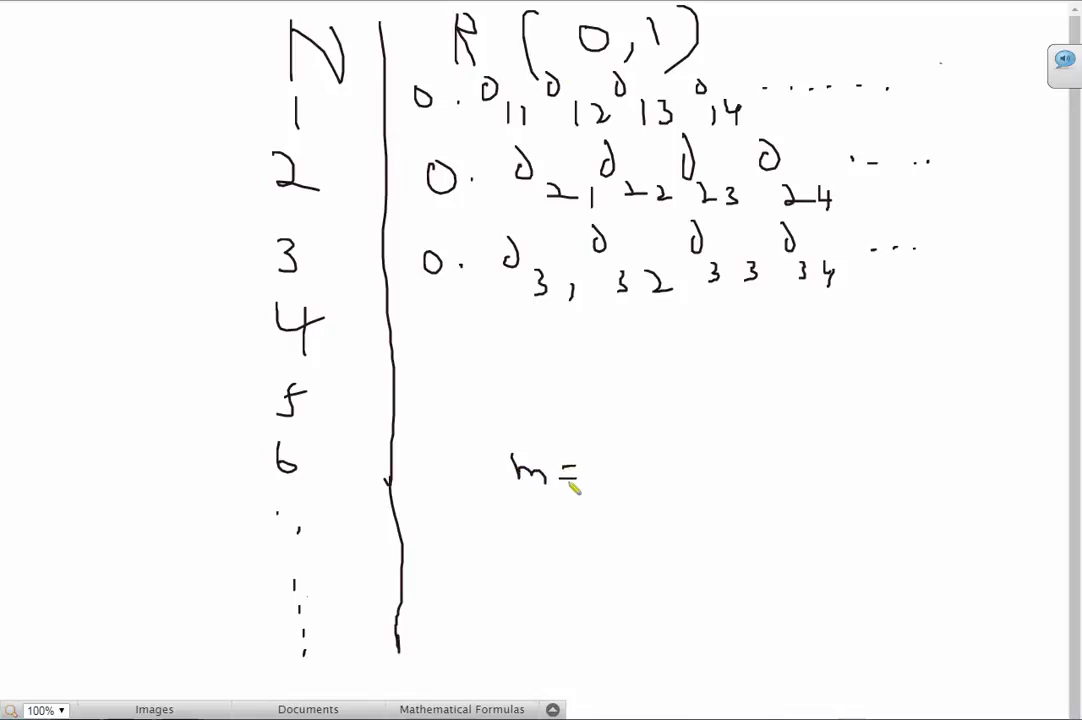
pyautogui.moveTo(567, 458)
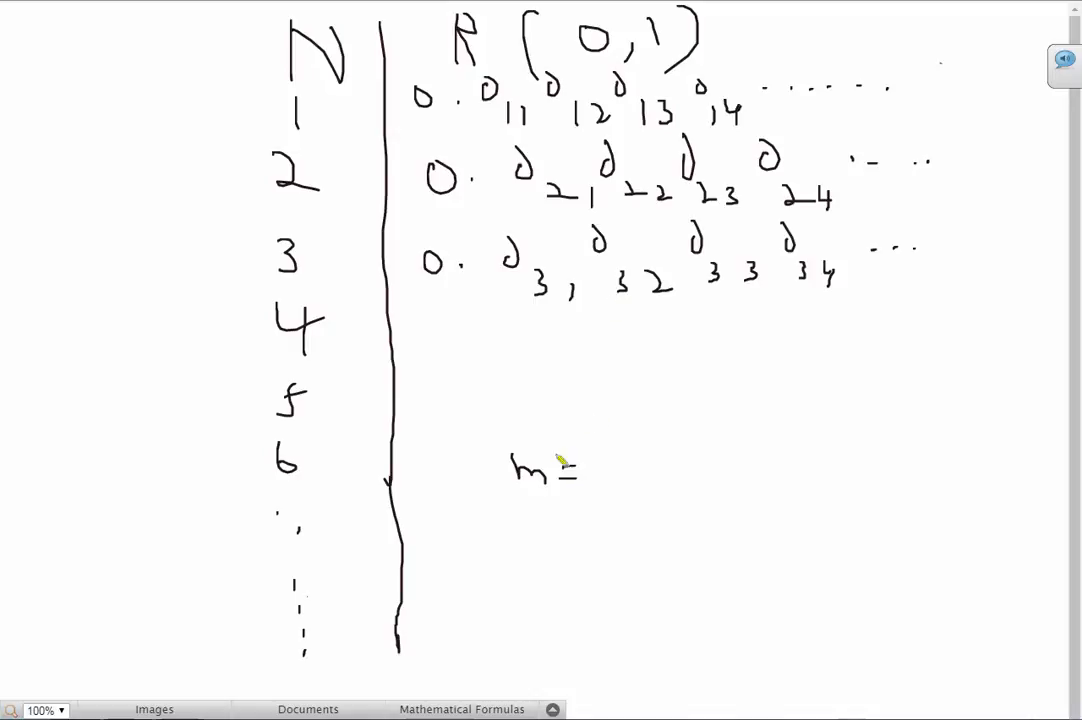
pyautogui.moveTo(592, 385)
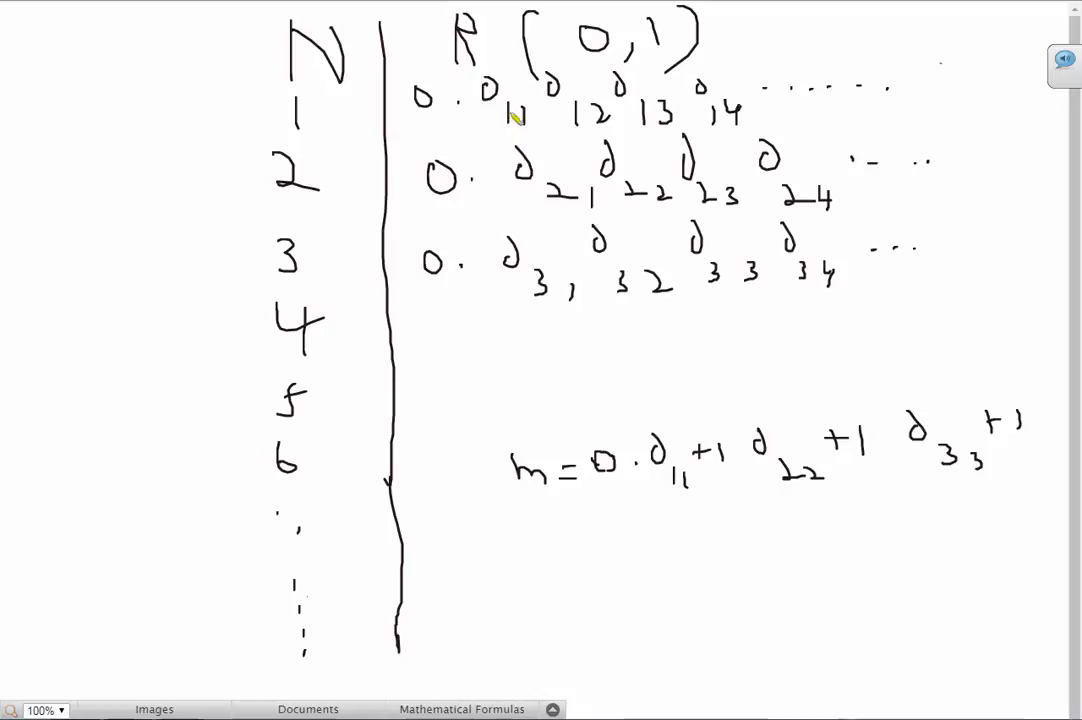
# - Strike a diagonal line through d11, d22 and d33 in the table
pyautogui.moveTo(490, 90); pyautogui.dragTo(650, 200)
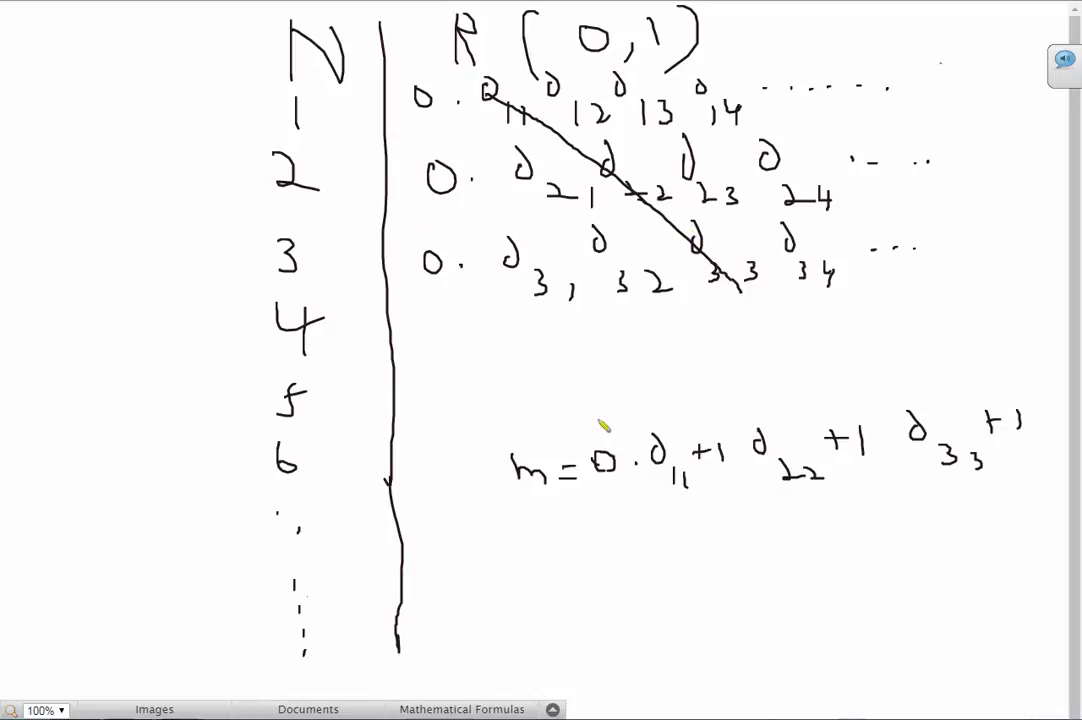
pyautogui.moveTo(468, 367)
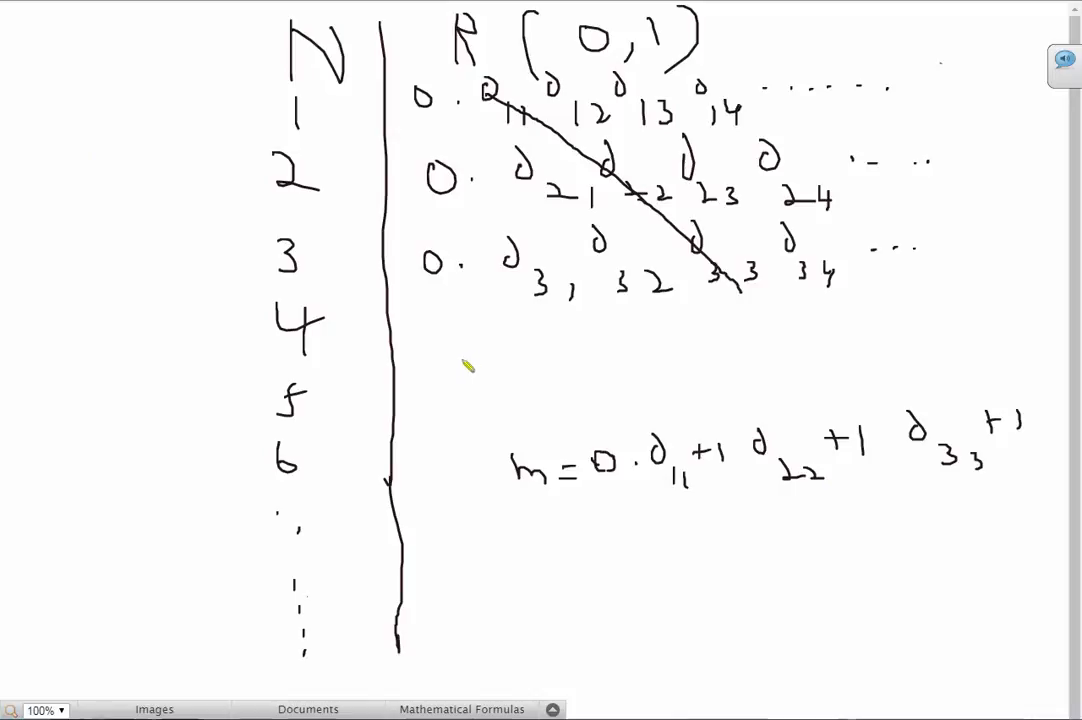
pyautogui.moveTo(547, 505)
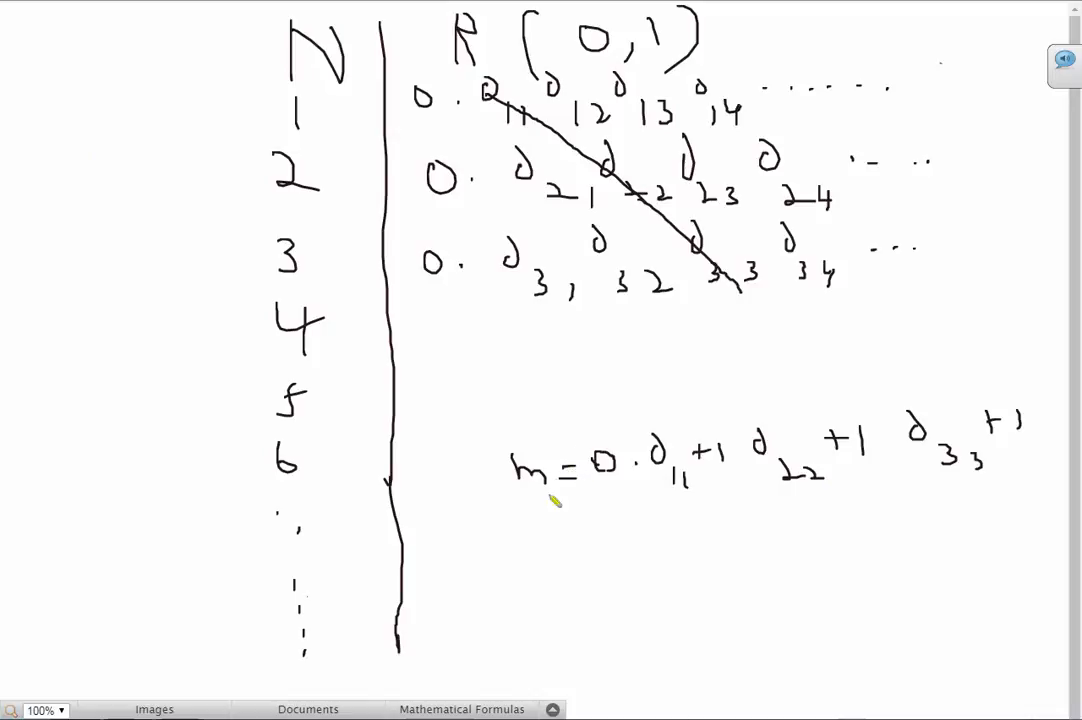
pyautogui.moveTo(475, 152)
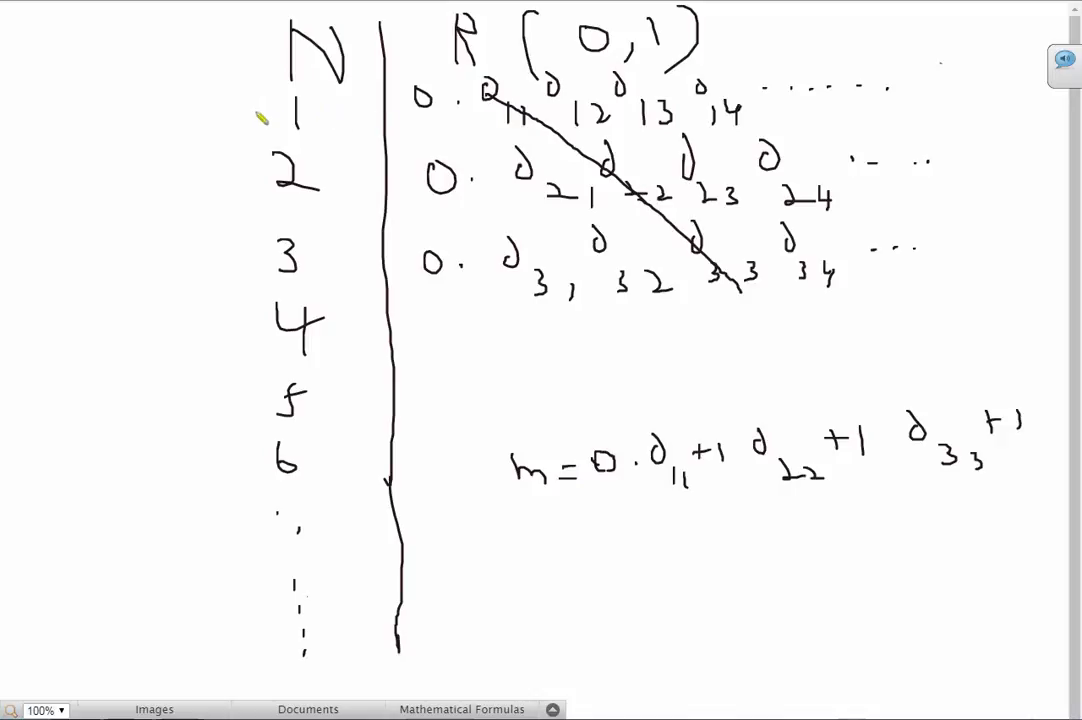
pyautogui.moveTo(228, 107)
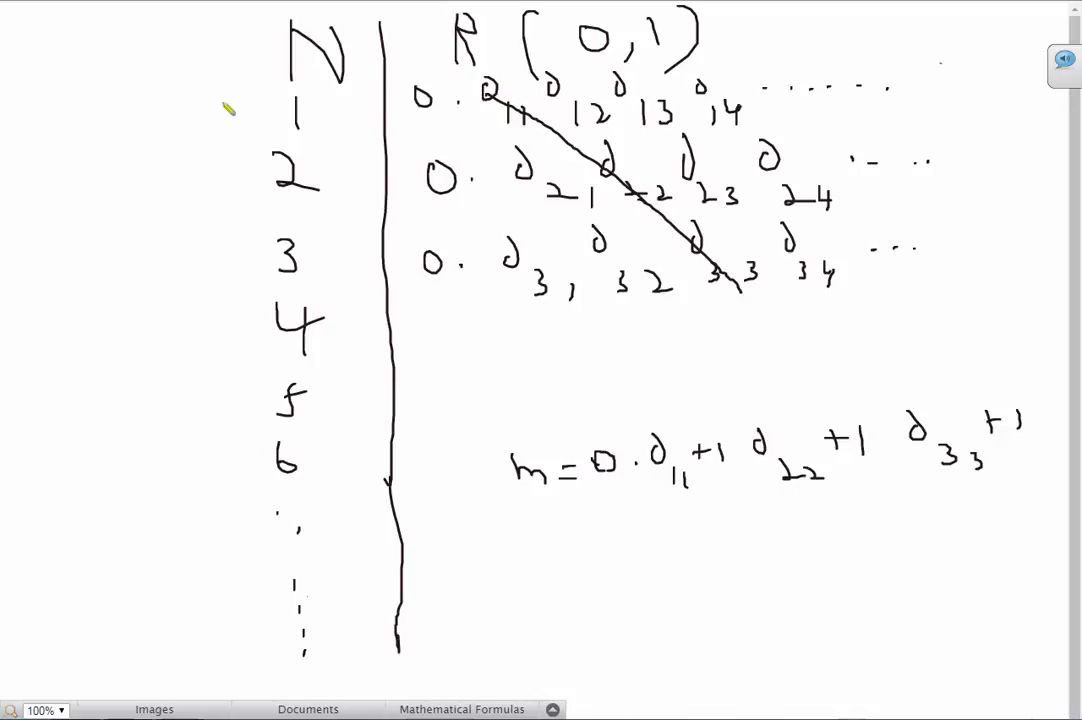
pyautogui.moveTo(661, 397)
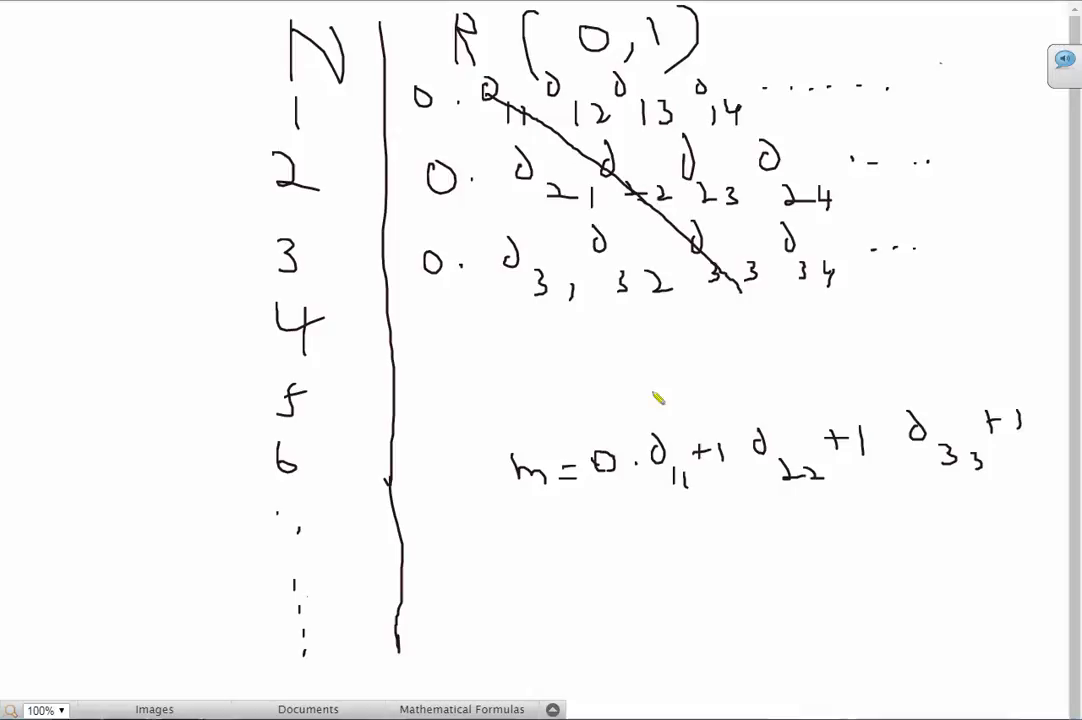
pyautogui.moveTo(492, 170)
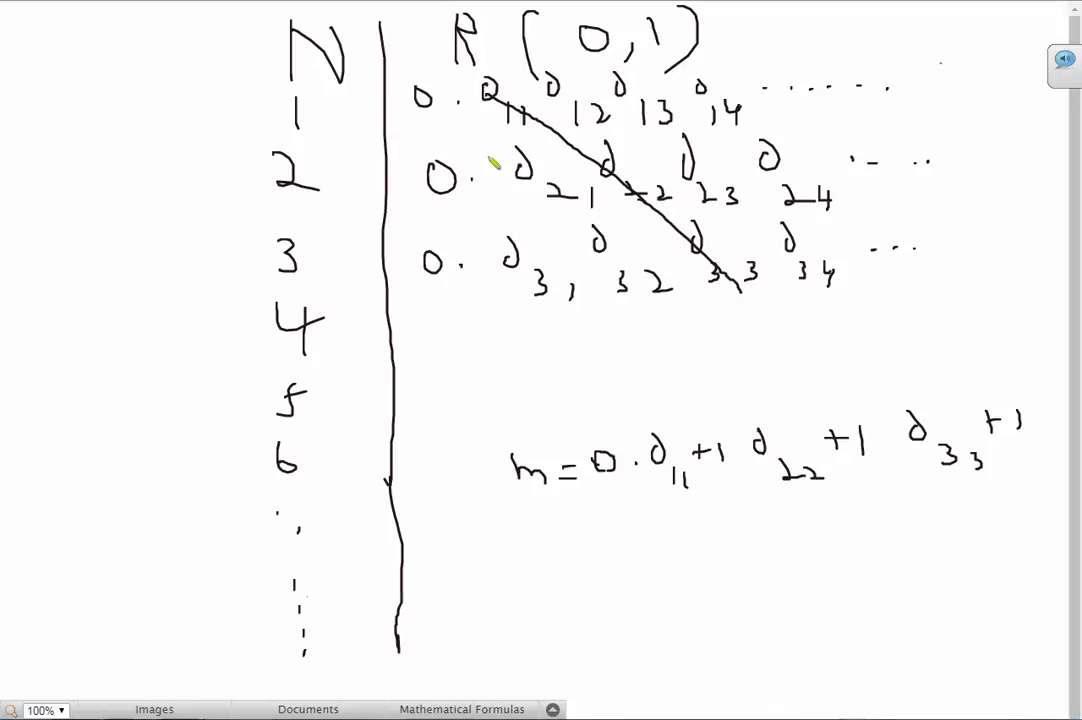
pyautogui.moveTo(742, 375)
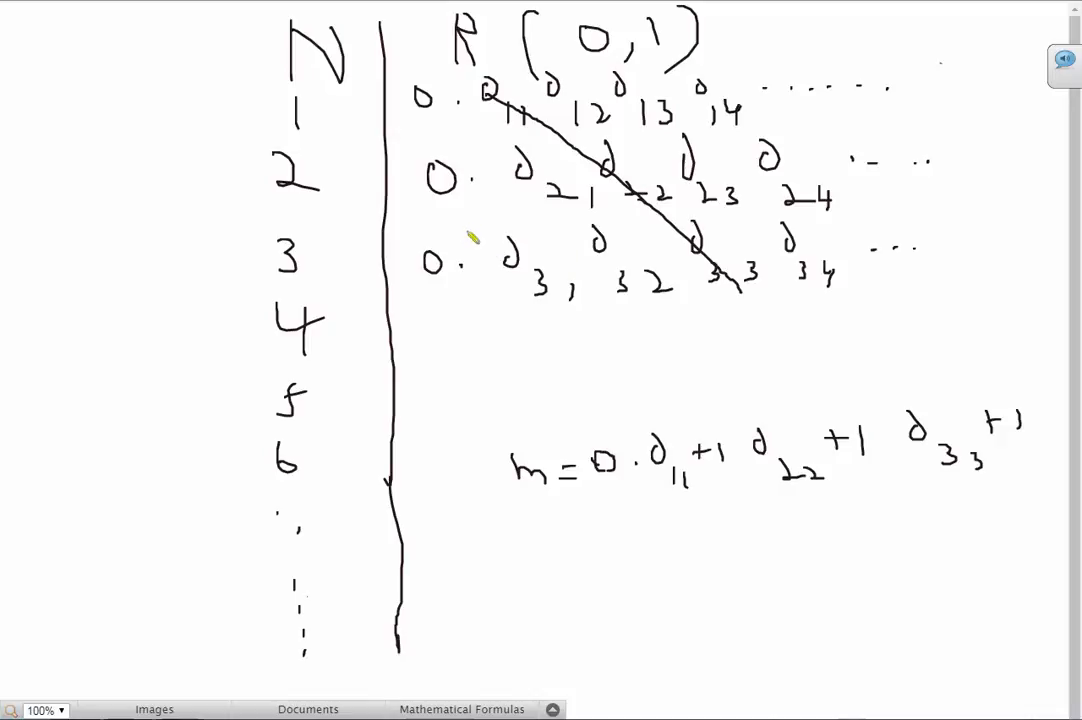
pyautogui.moveTo(727, 285)
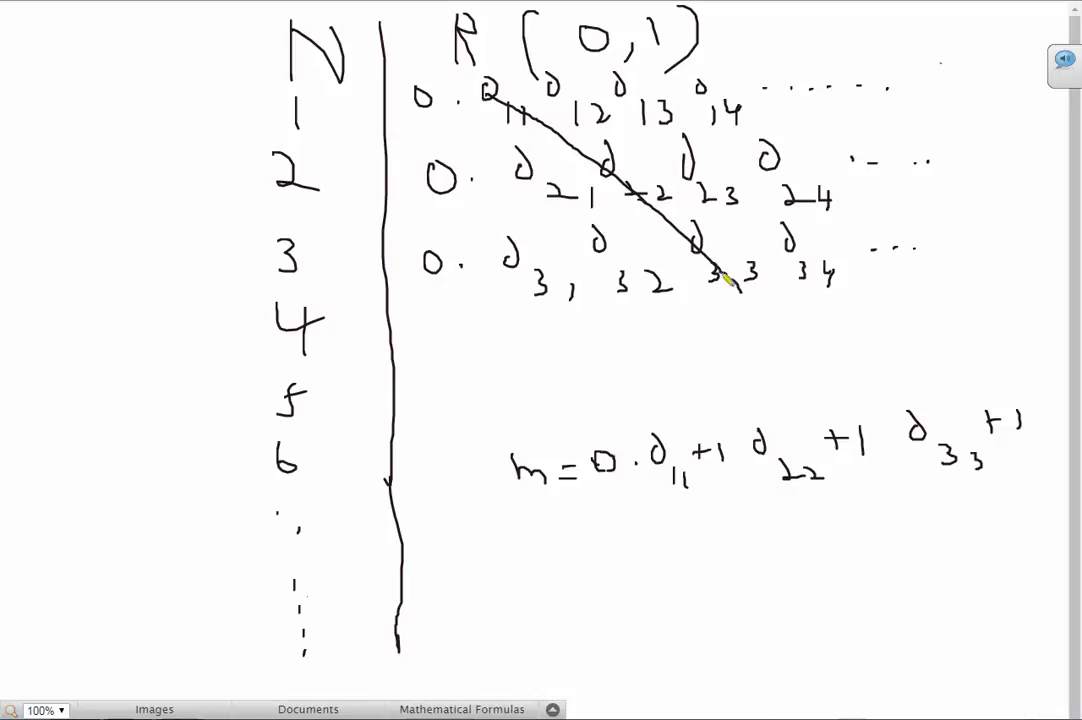
pyautogui.moveTo(837, 428)
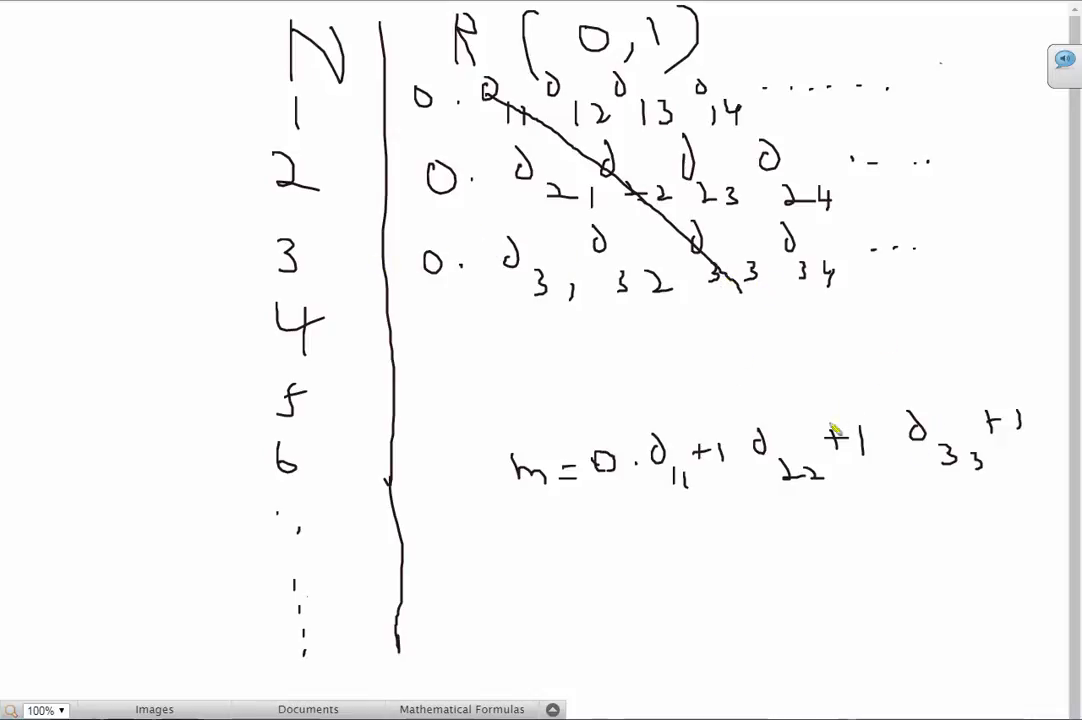
pyautogui.moveTo(743, 480)
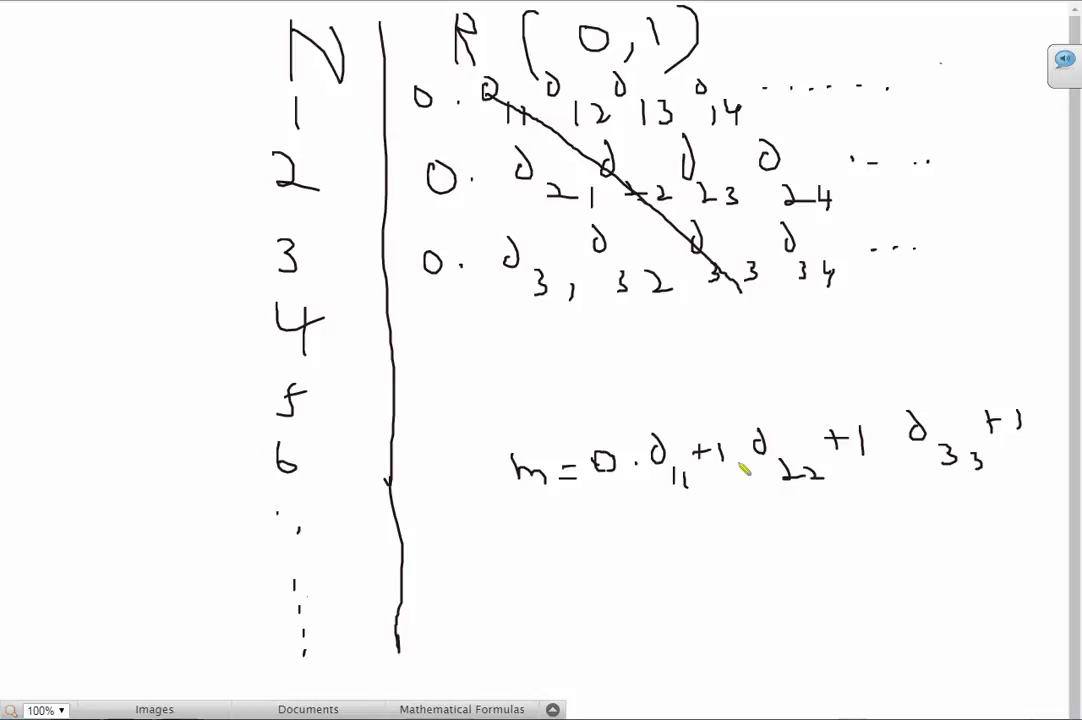
pyautogui.moveTo(648, 504)
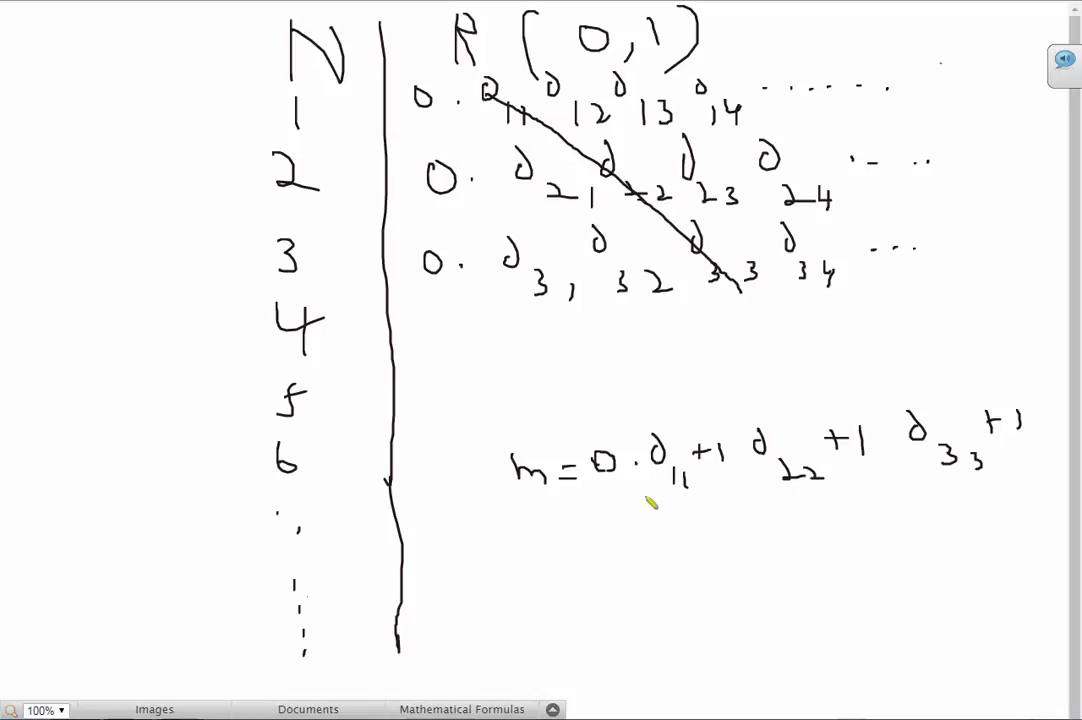
pyautogui.moveTo(733, 382)
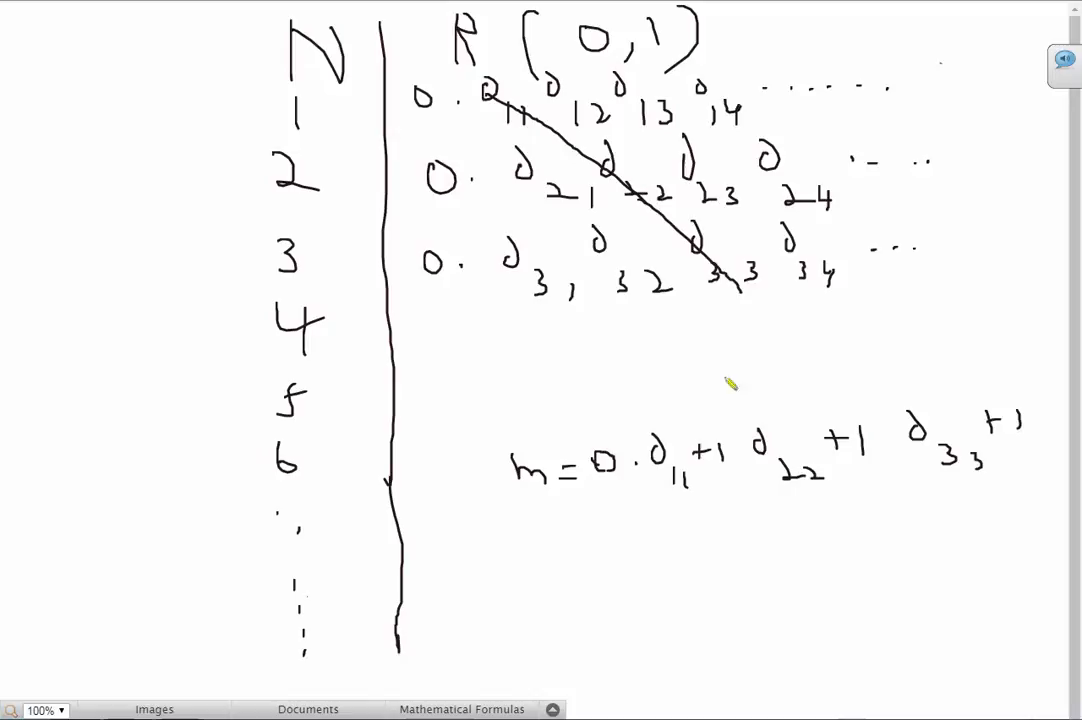
pyautogui.moveTo(568, 200)
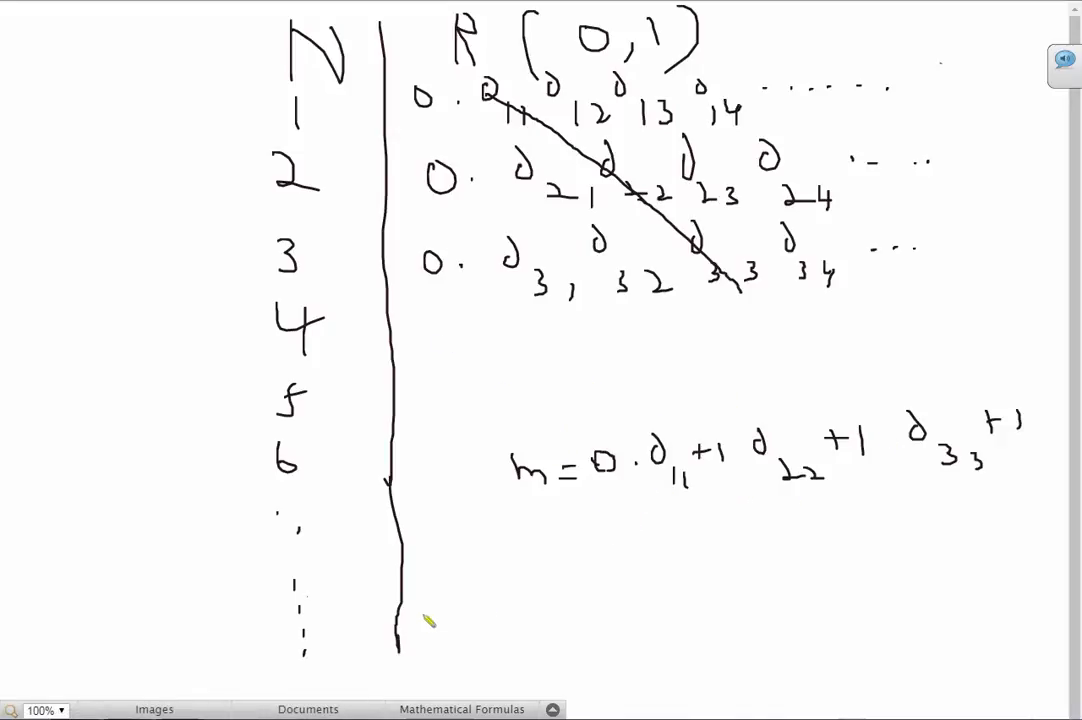
pyautogui.moveTo(473, 566)
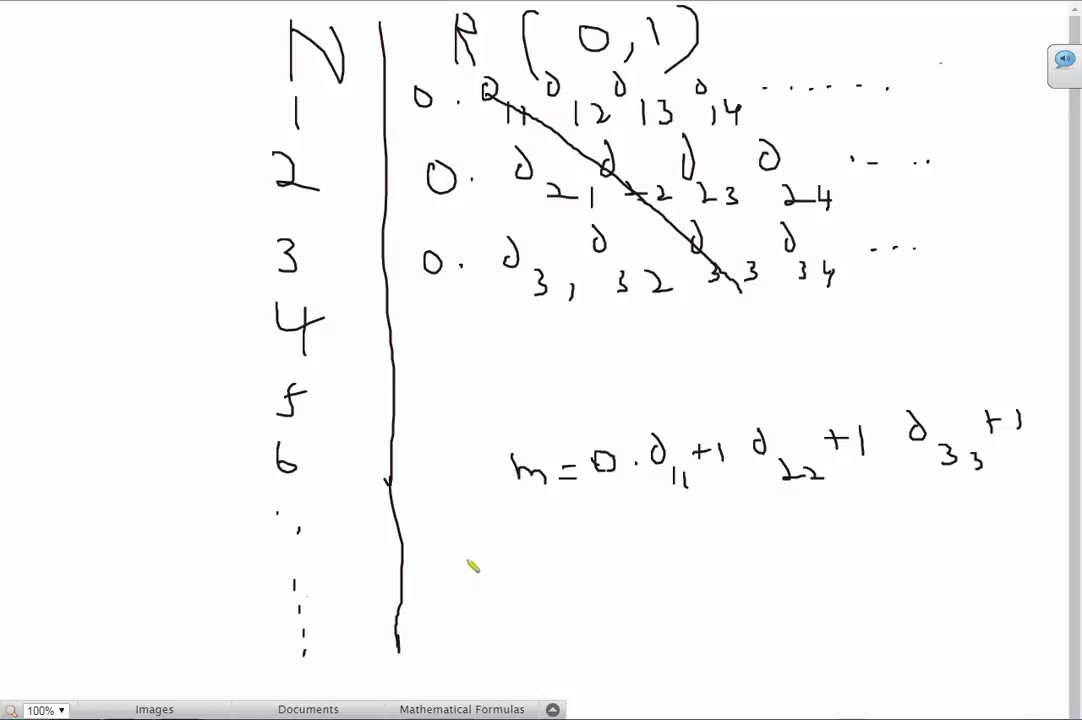
# - Handwrite |R| > |N| beneath the formula for m
pyautogui.moveTo(430, 560); pyautogui.dragTo(500, 600)
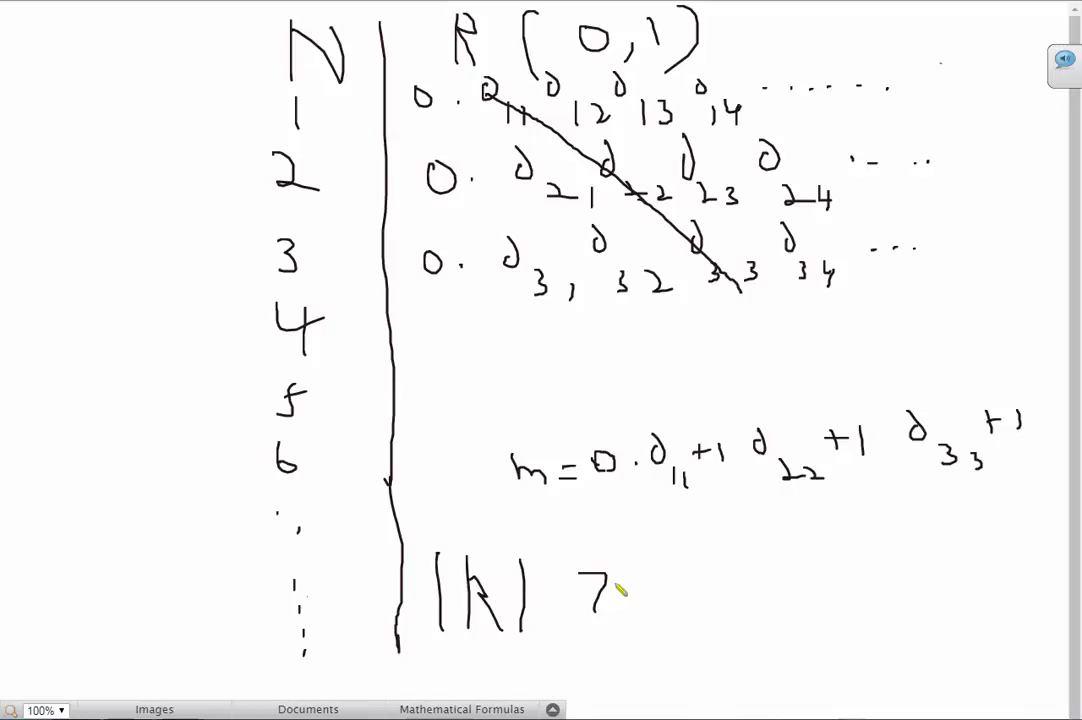
pyautogui.moveTo(620, 590); pyautogui.dragTo(730, 620)
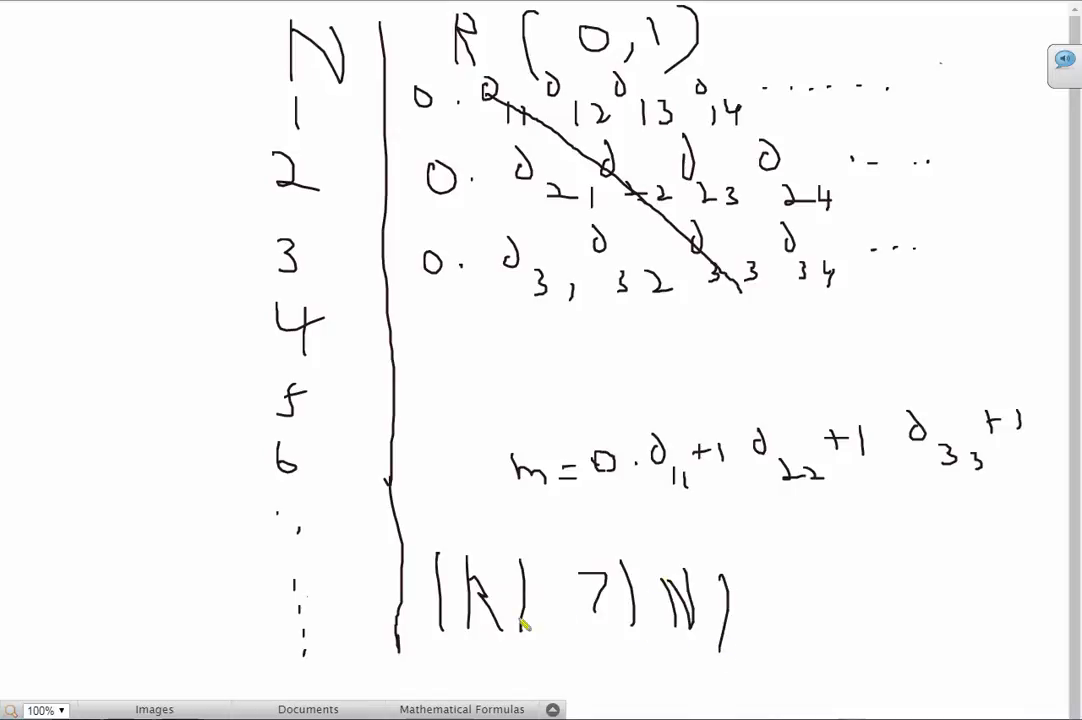